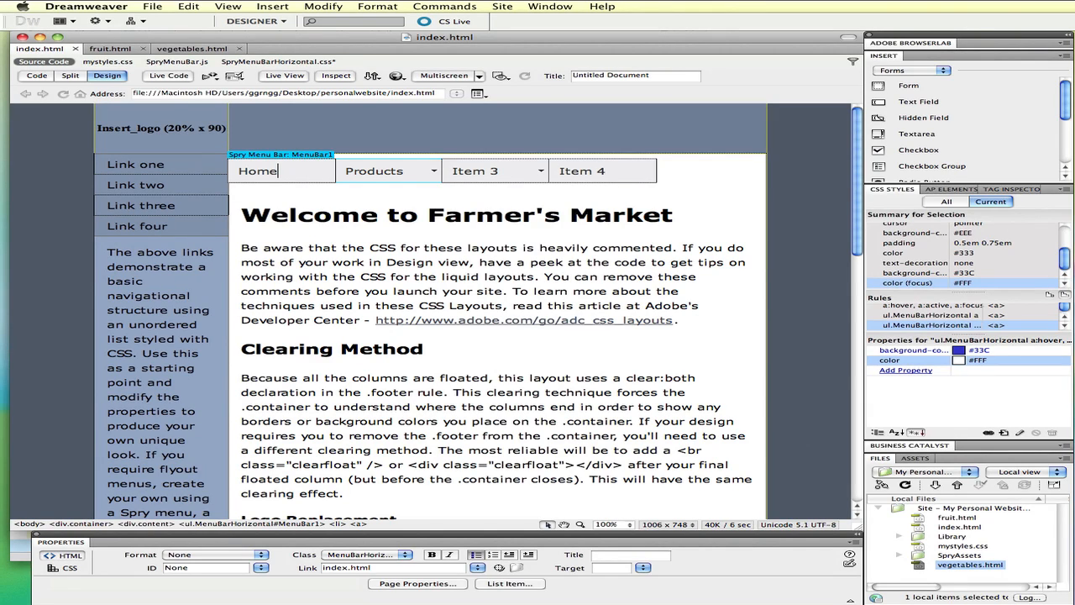
{"action": "mouse_move", "coordinate": [484, 195]}
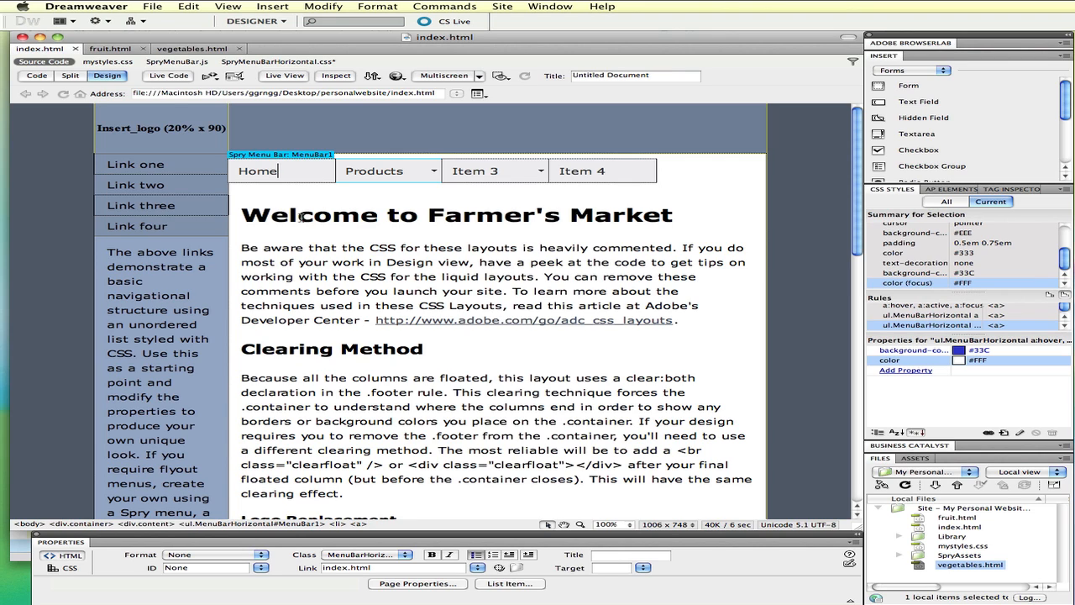
Step: Select the Spry Menu Bar widget to show its items Home, Products, Item 3 and Item 4
{"action": "left_click", "coordinate": [282, 154]}
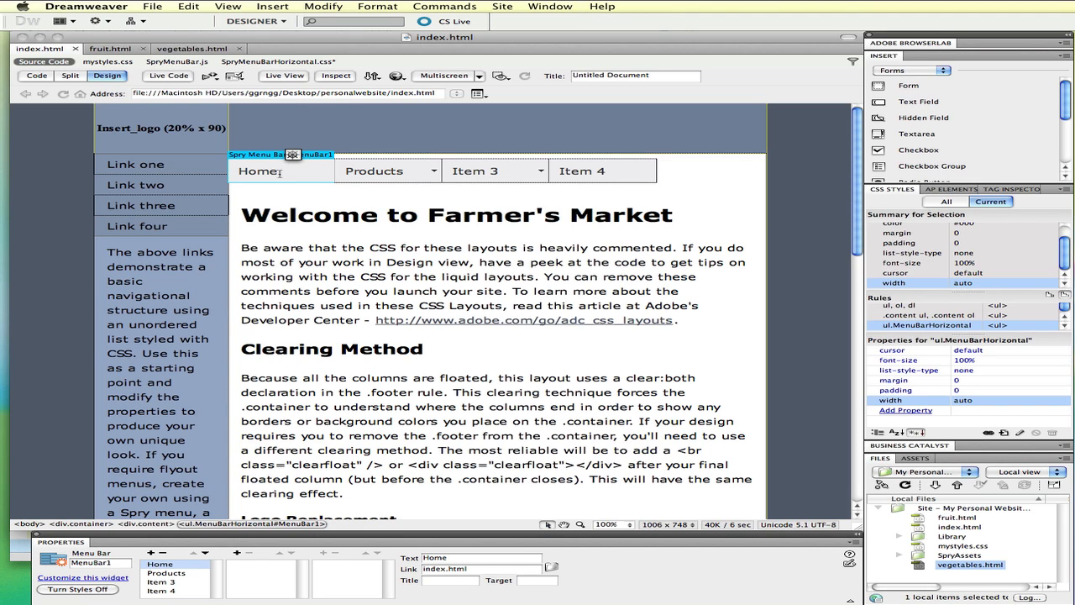
{"action": "mouse_move", "coordinate": [365, 205]}
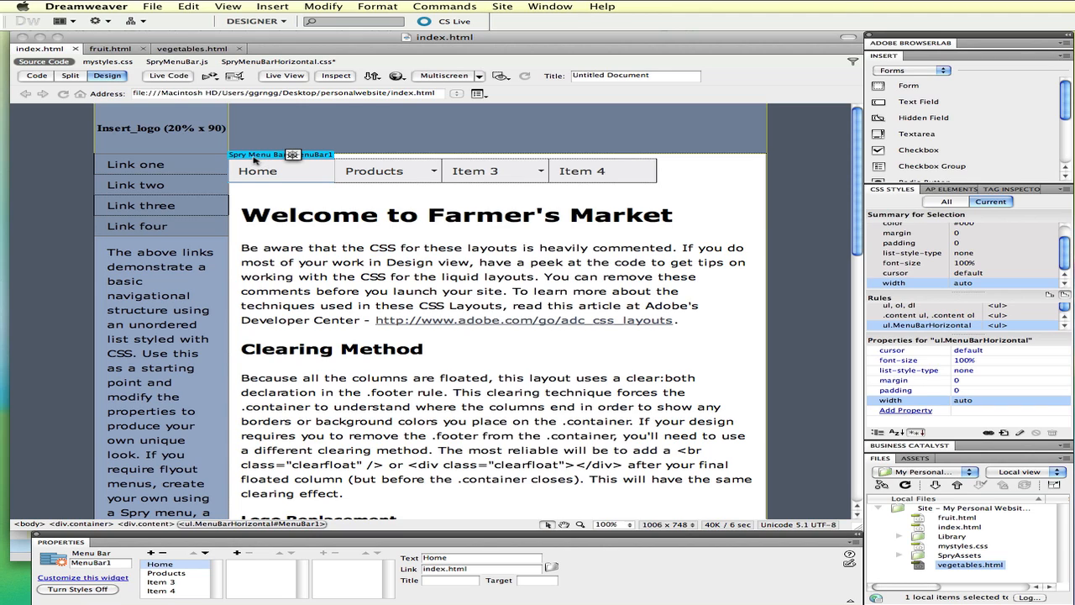
{"action": "left_click", "coordinate": [284, 76]}
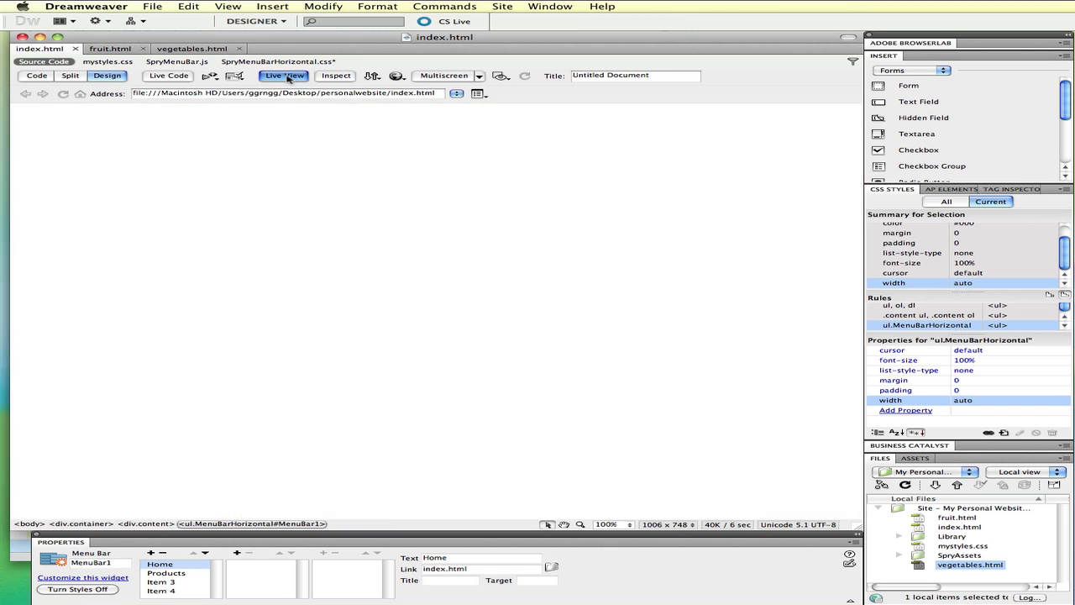
{"action": "left_click", "coordinate": [284, 76]}
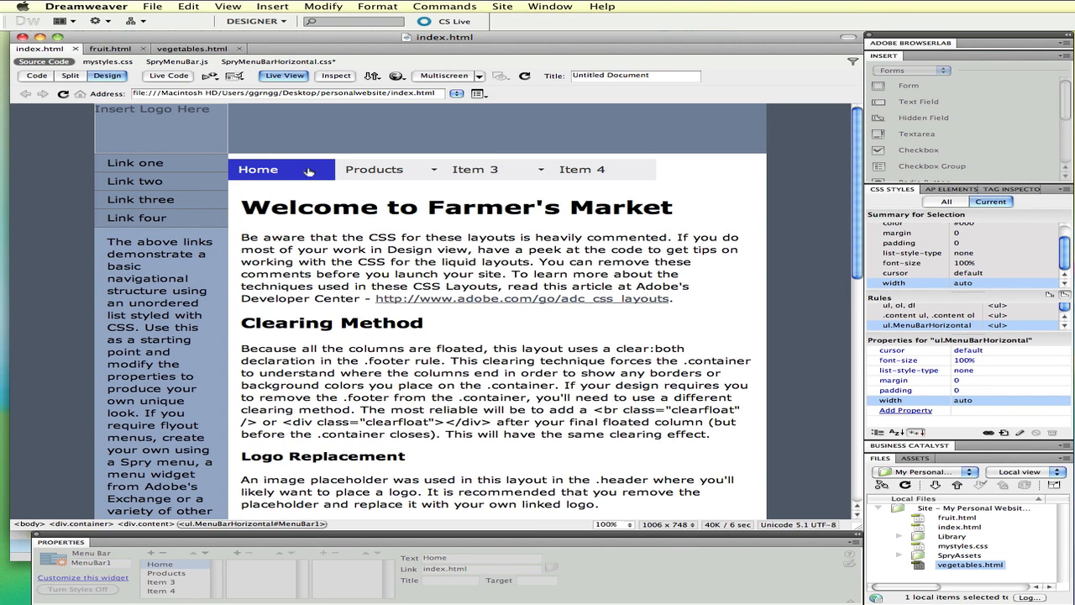
{"action": "left_click", "coordinate": [373, 168]}
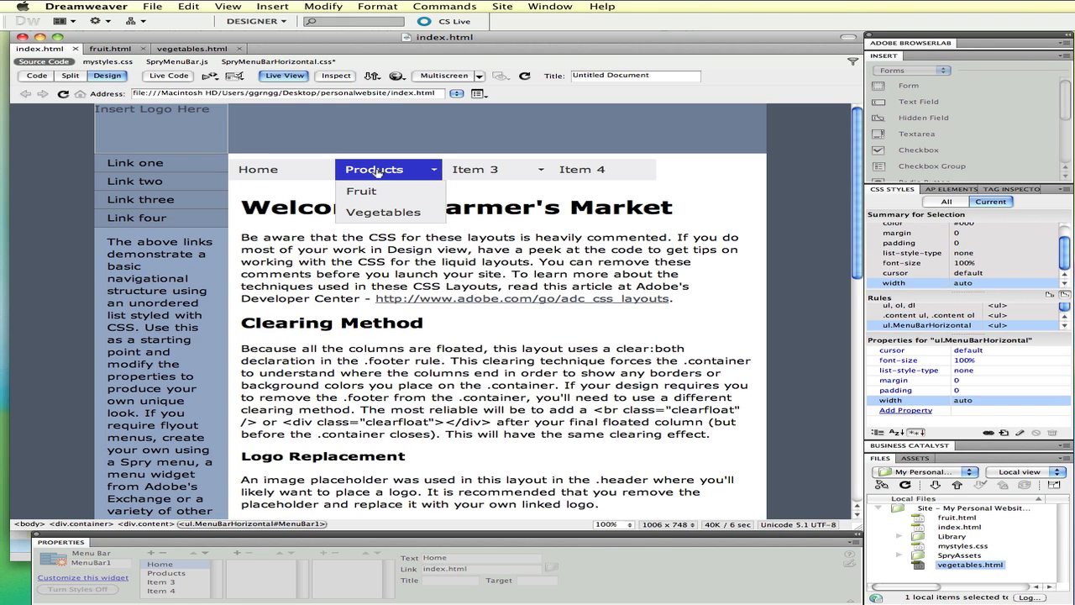
{"action": "mouse_move", "coordinate": [383, 212]}
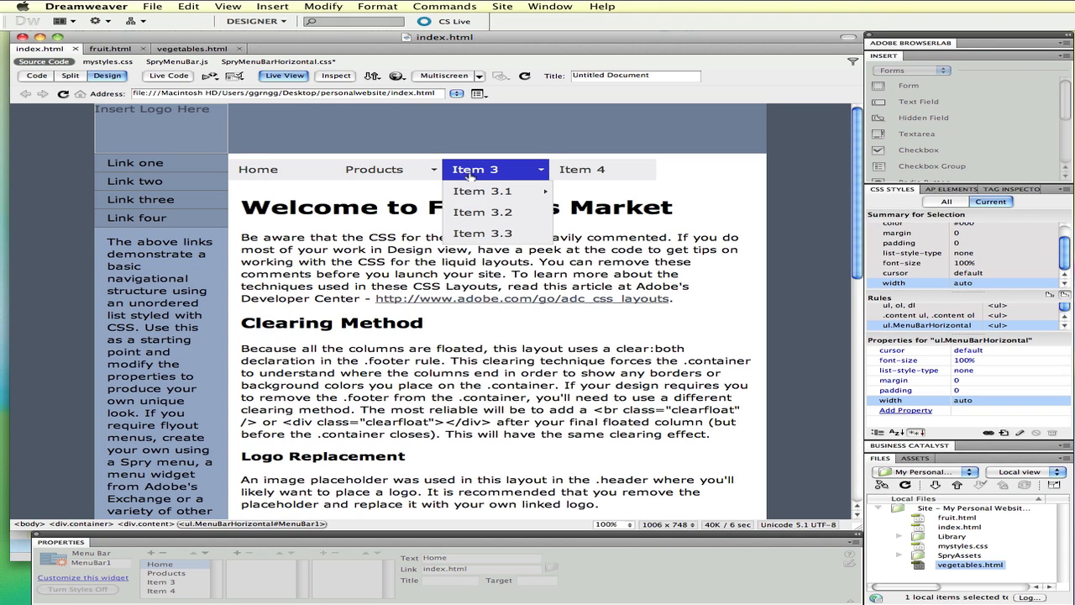
{"action": "mouse_move", "coordinate": [484, 211]}
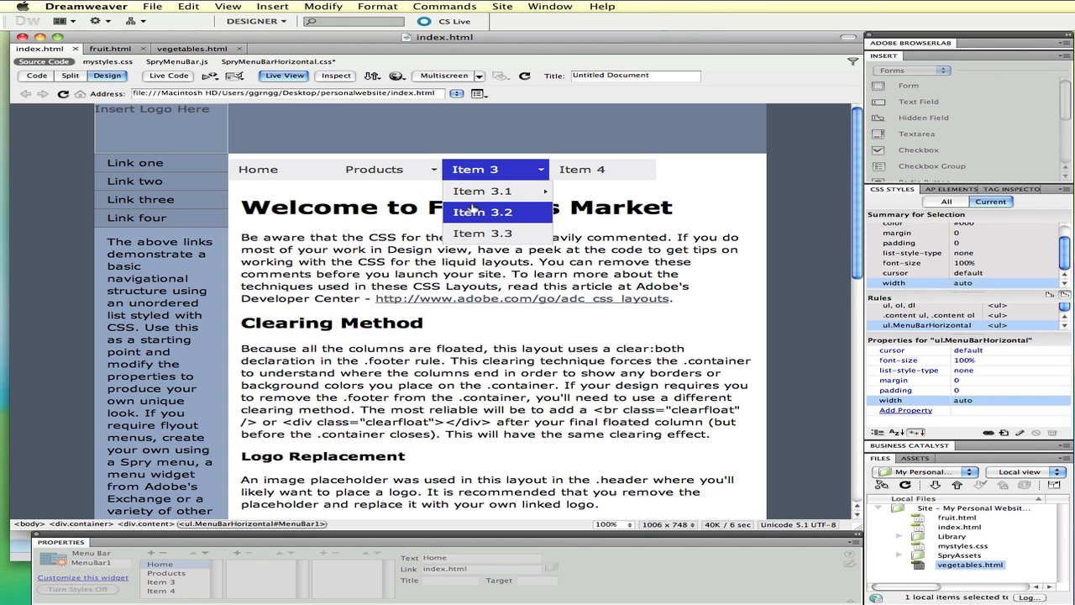
{"action": "mouse_move", "coordinate": [482, 192]}
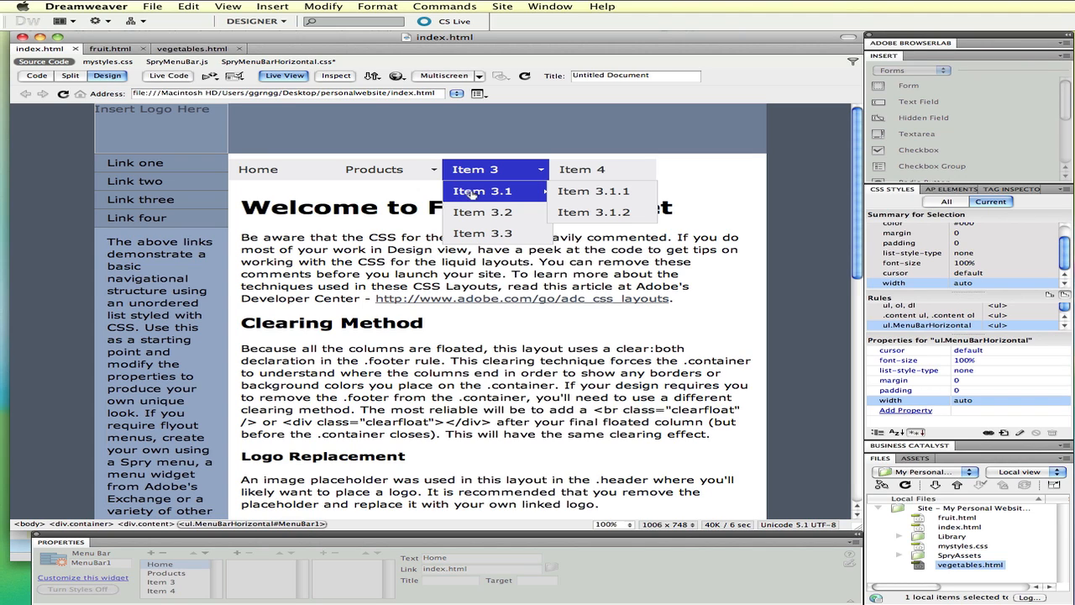
{"action": "mouse_move", "coordinate": [484, 183]}
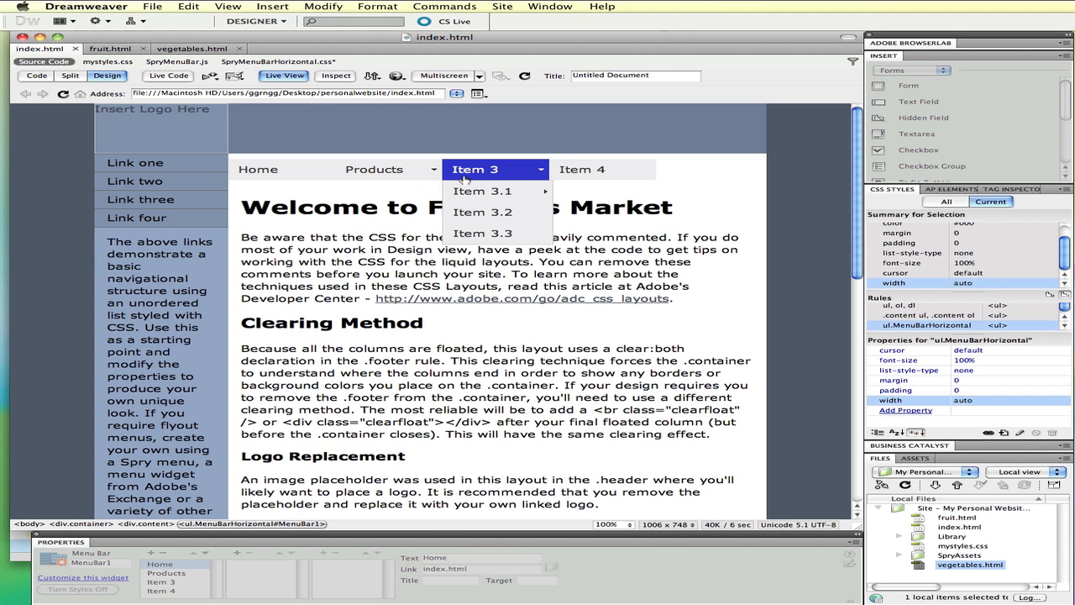
{"action": "left_click", "coordinate": [284, 76]}
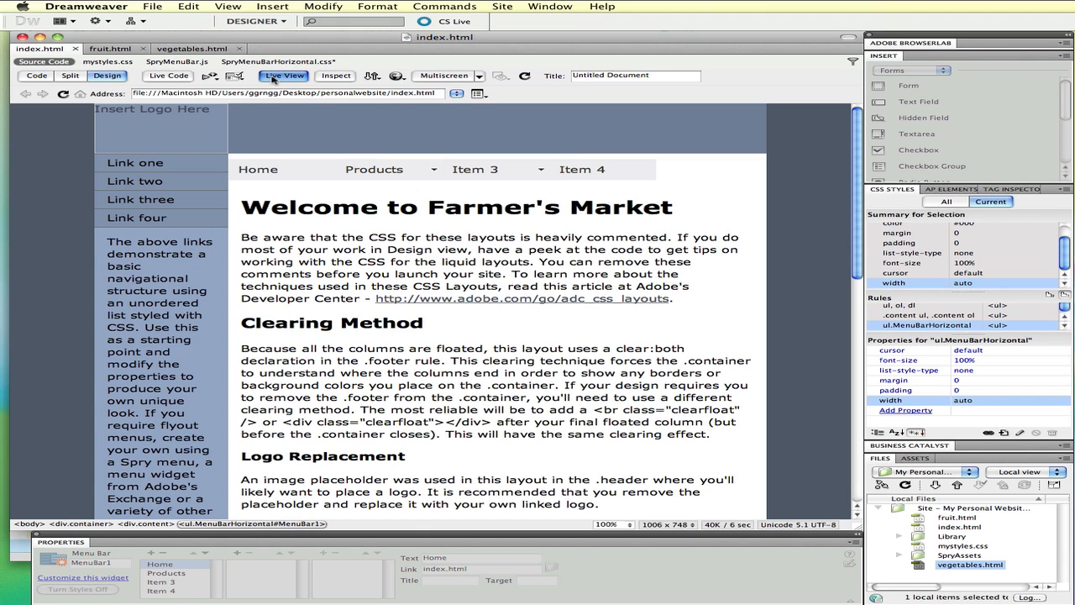
{"action": "mouse_move", "coordinate": [283, 76]}
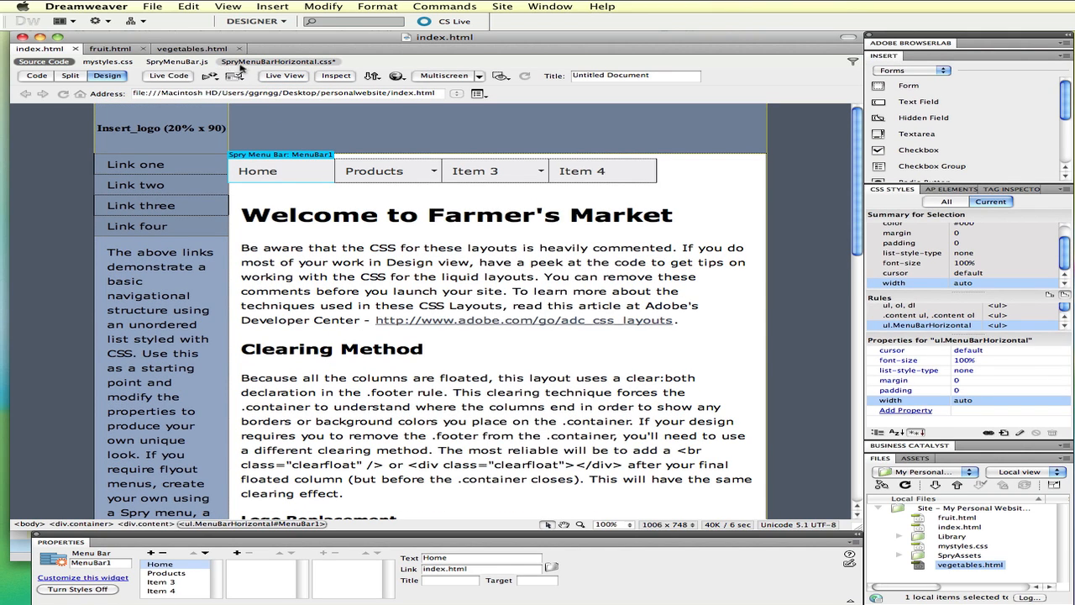
{"action": "mouse_move", "coordinate": [279, 61]}
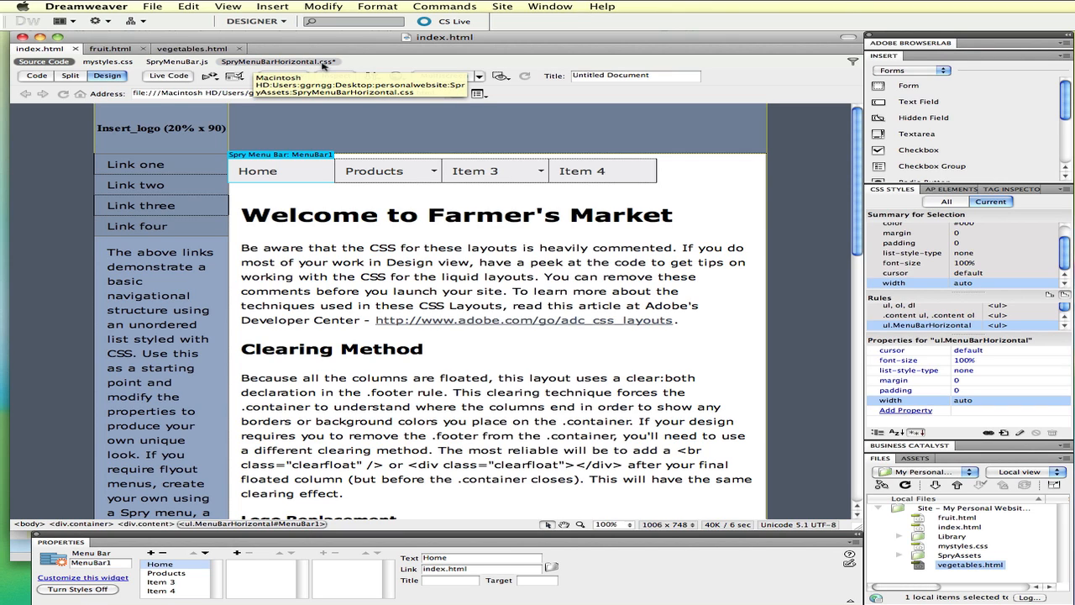
Step: Select the Home menu link to reveal its a:hover rule with #33C background and #FFF text
{"action": "left_click", "coordinate": [283, 75]}
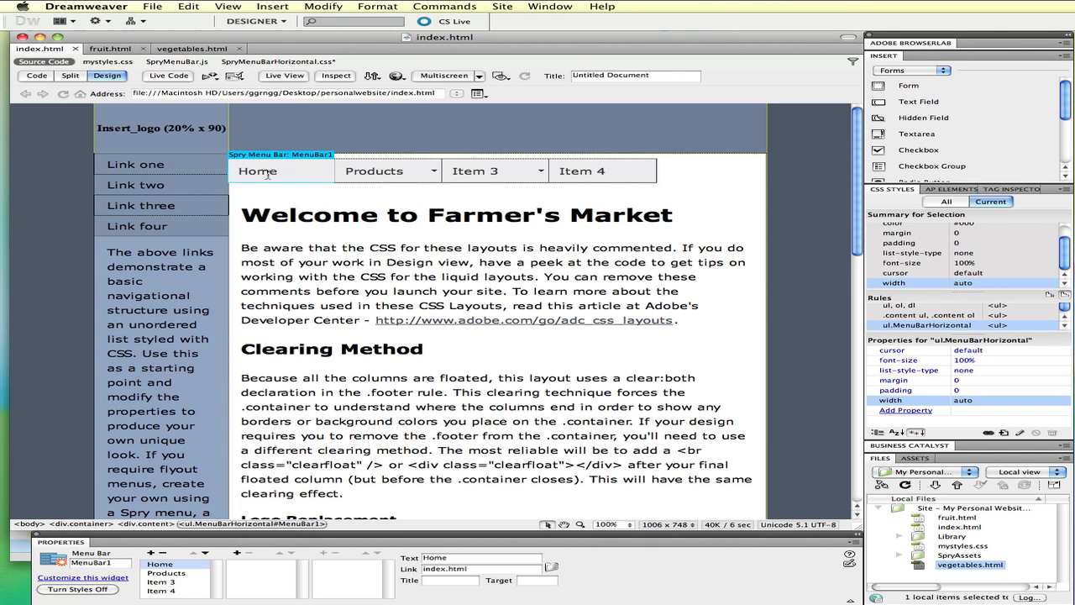
{"action": "left_click", "coordinate": [259, 171]}
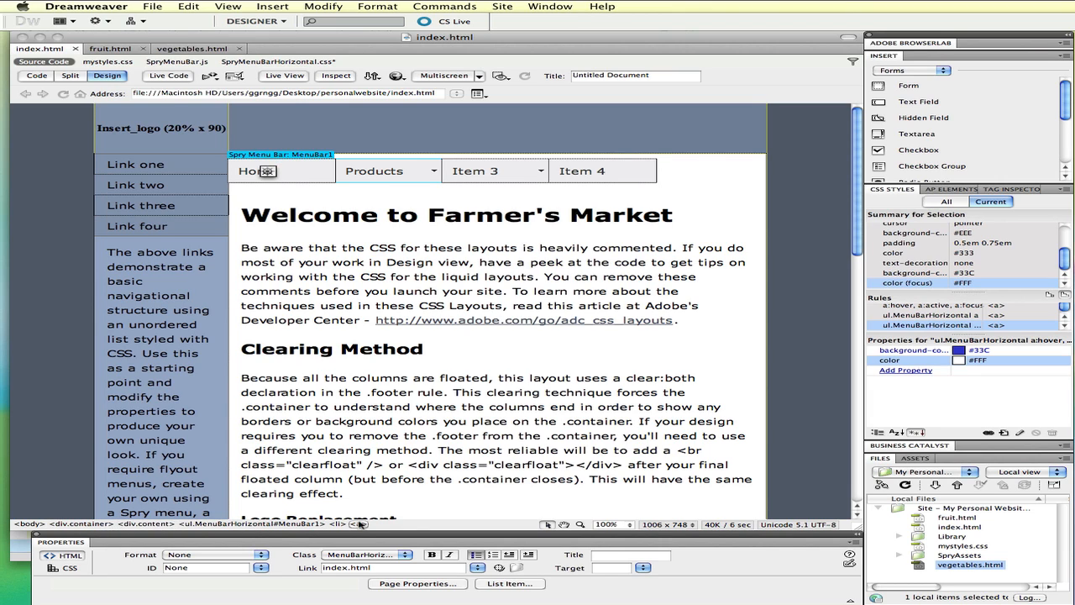
{"action": "double_click", "coordinate": [255, 171]}
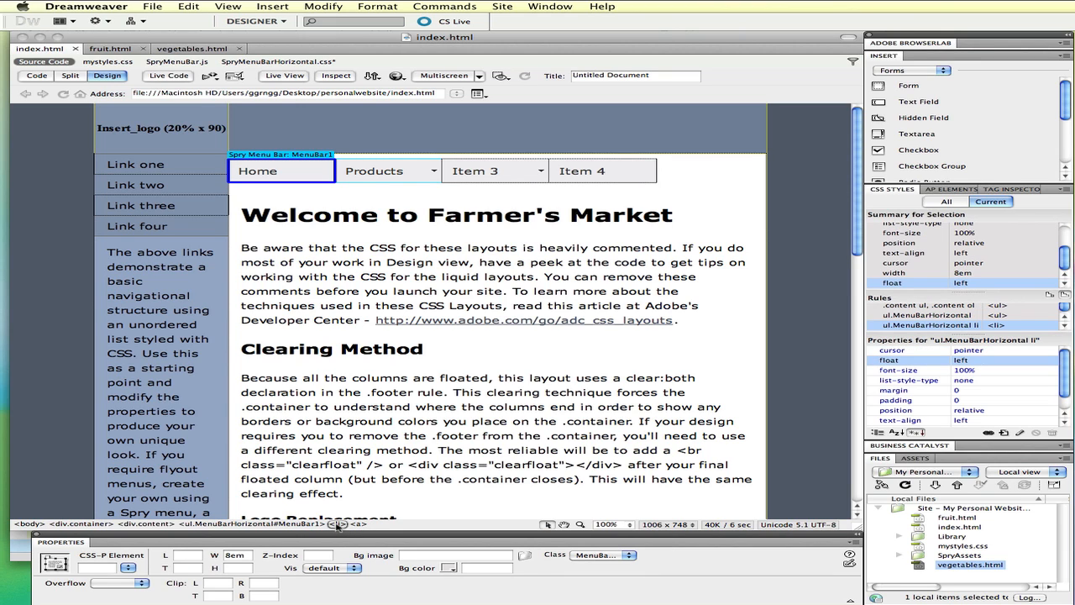
{"action": "left_click", "coordinate": [259, 172]}
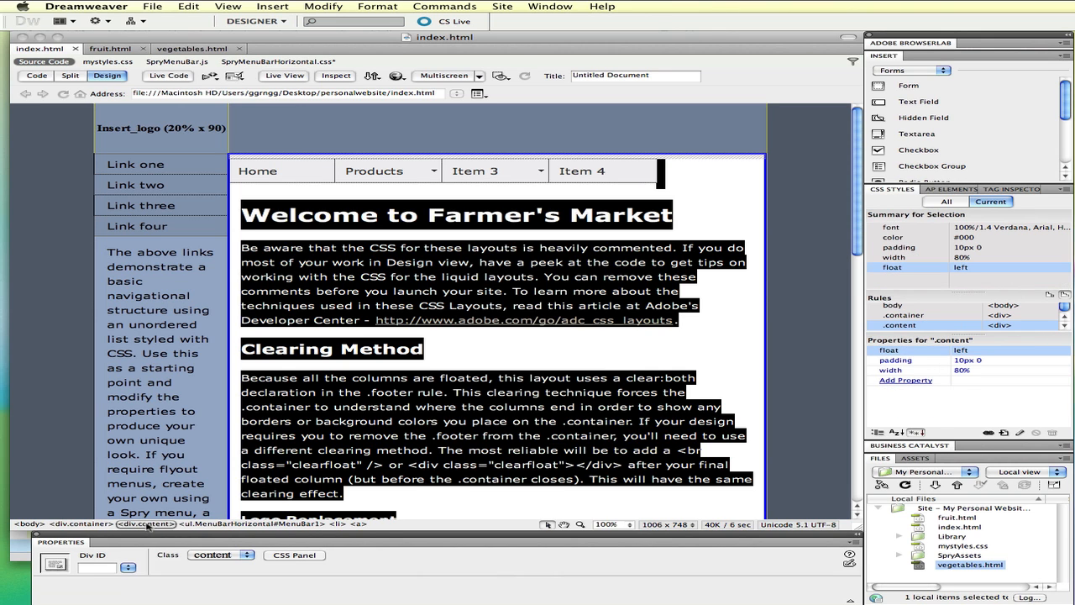
{"action": "left_click", "coordinate": [80, 524]}
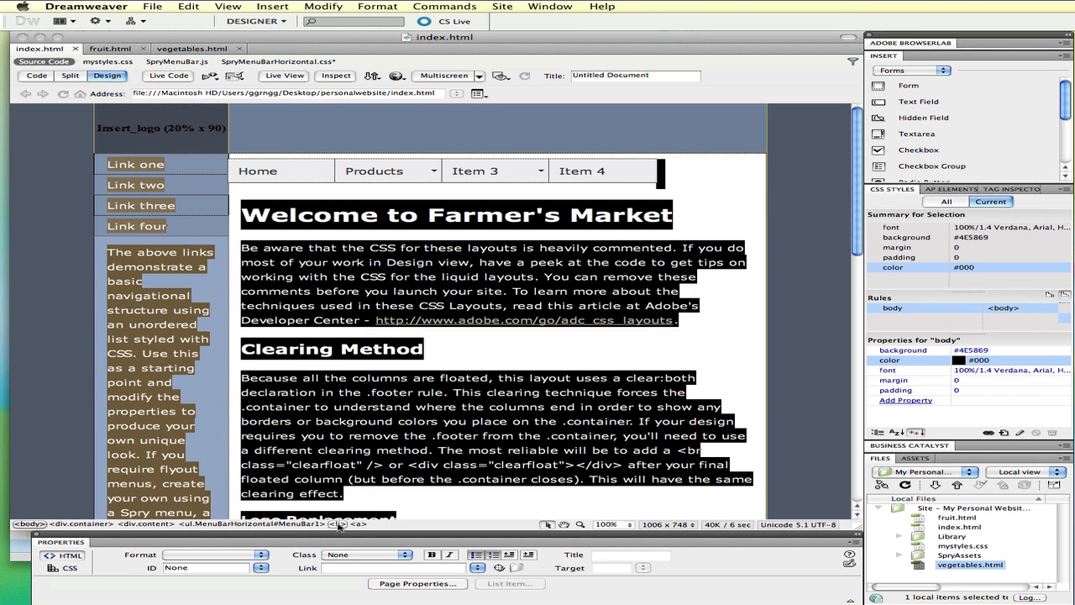
{"action": "left_click", "coordinate": [259, 171]}
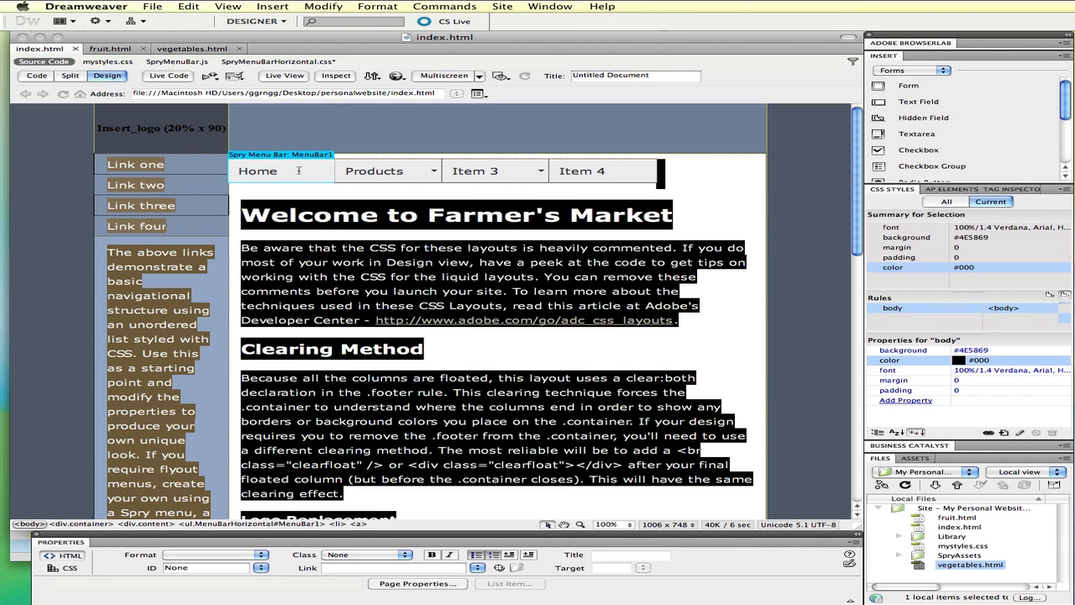
{"action": "left_click", "coordinate": [258, 171]}
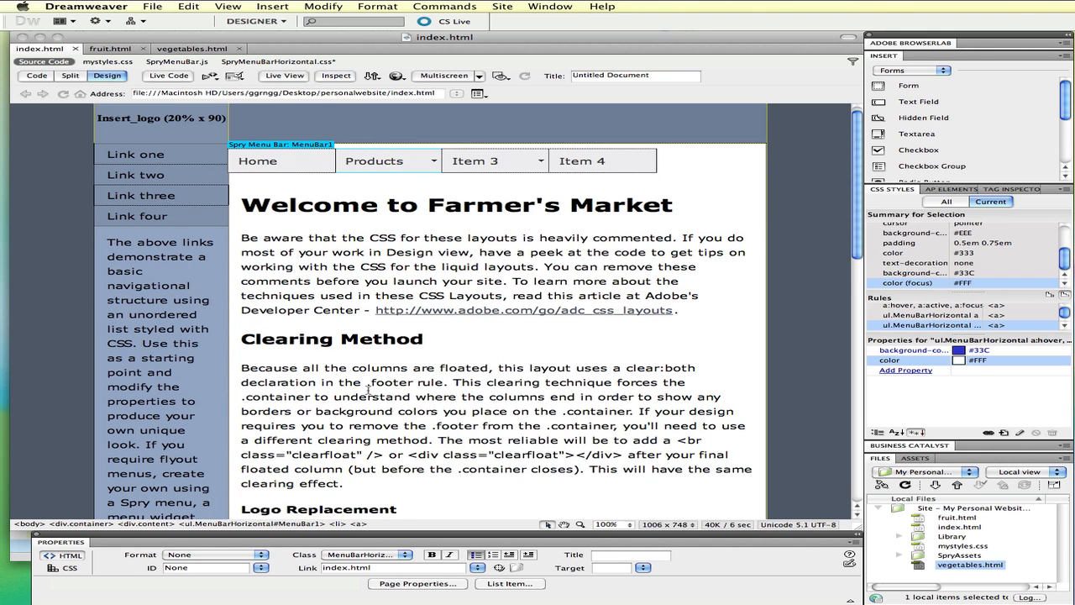
Step: Show the Home <li> rule in Current mode: pointer cursor, 8em width, floated left
{"action": "left_click", "coordinate": [258, 162]}
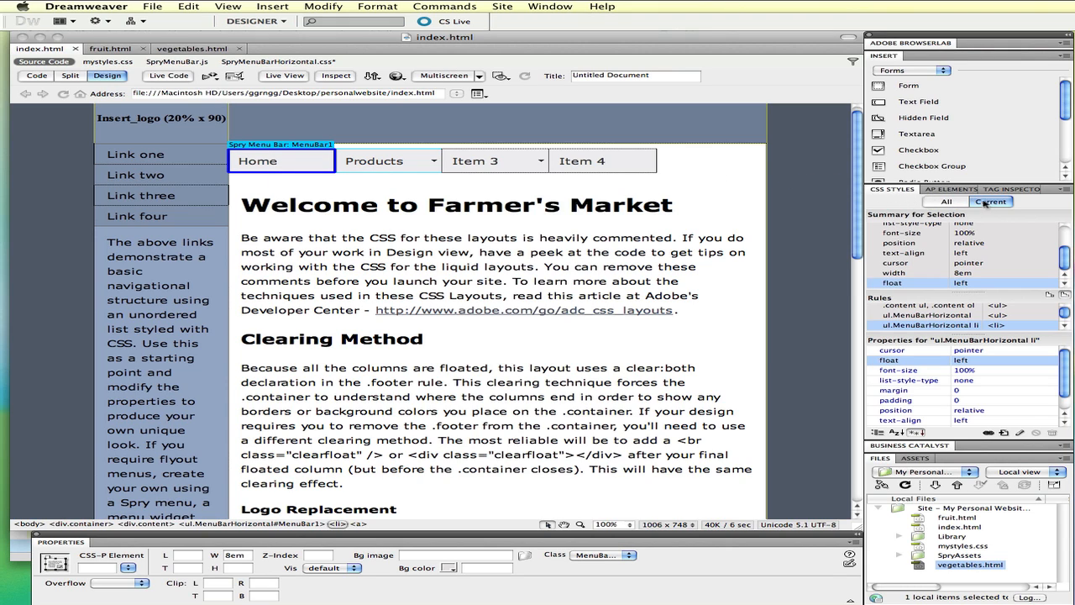
{"action": "left_click", "coordinate": [946, 202]}
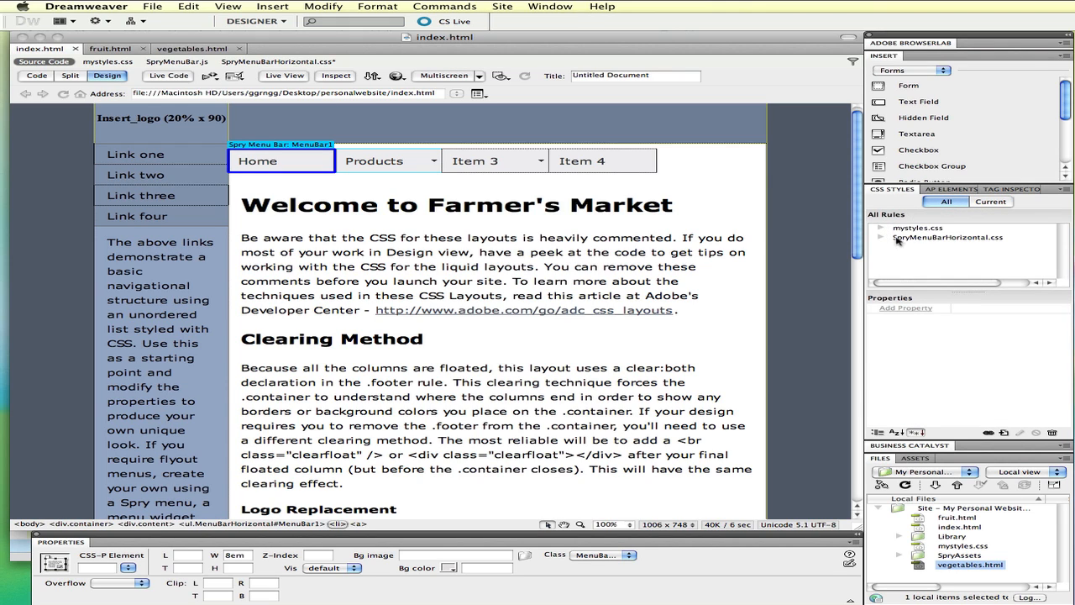
{"action": "mouse_move", "coordinate": [984, 242]}
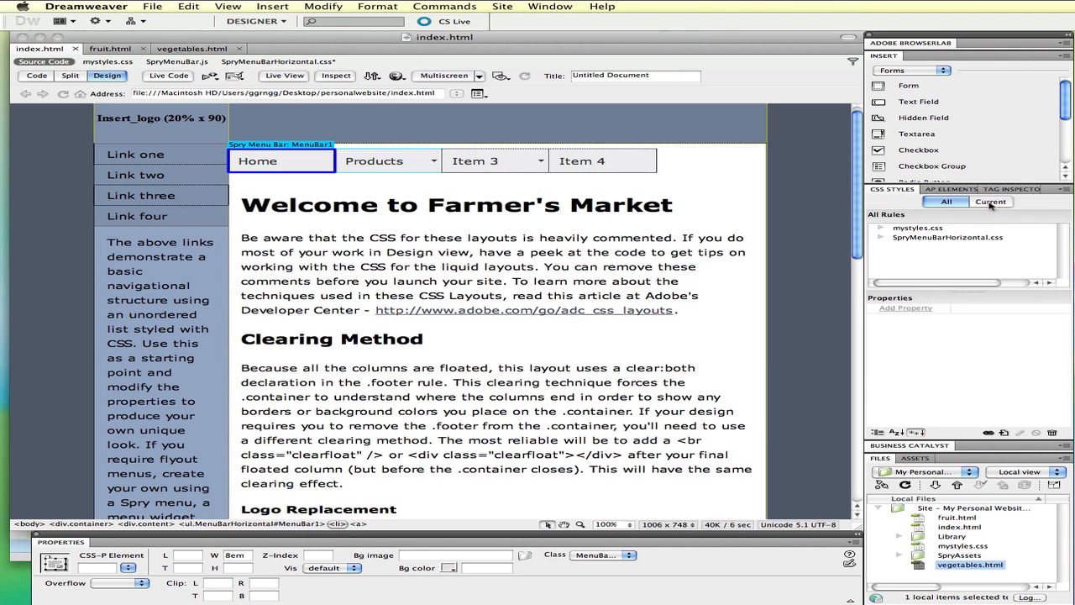
{"action": "left_click", "coordinate": [991, 202]}
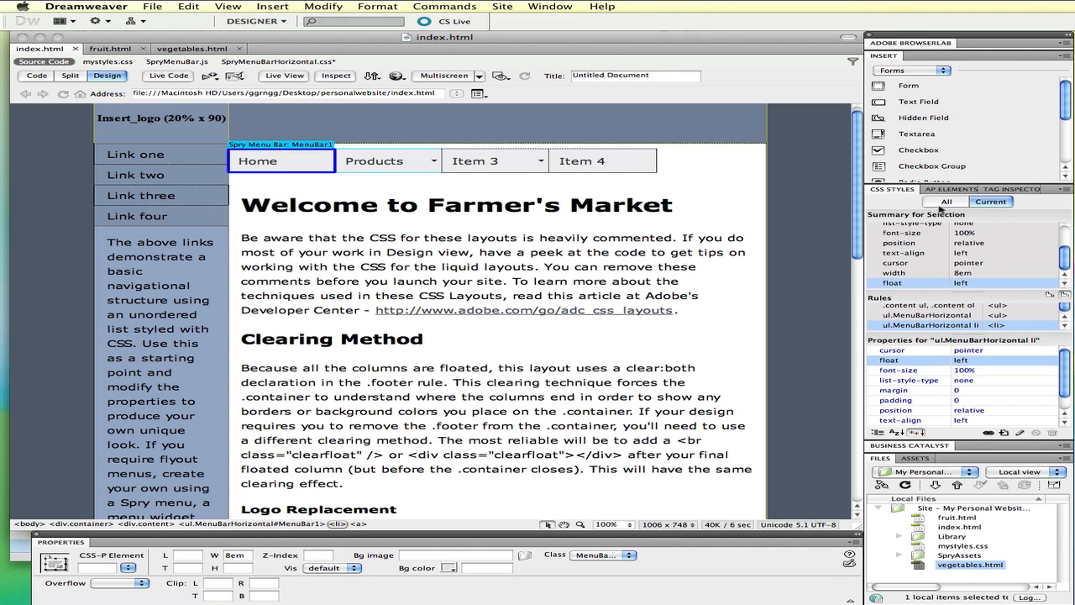
{"action": "mouse_move", "coordinate": [282, 166]}
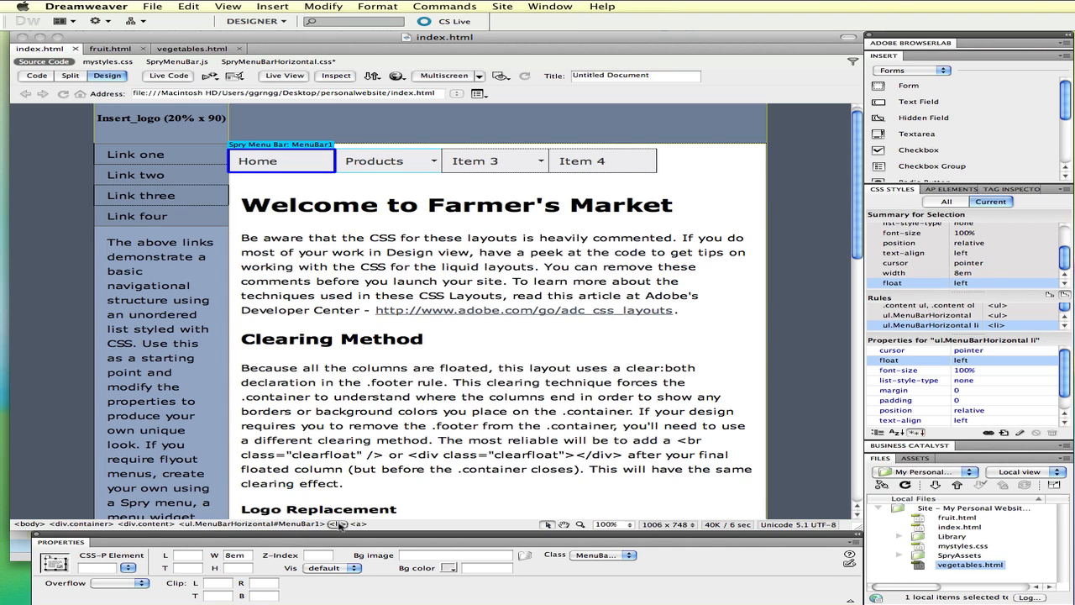
{"action": "mouse_move", "coordinate": [282, 162]}
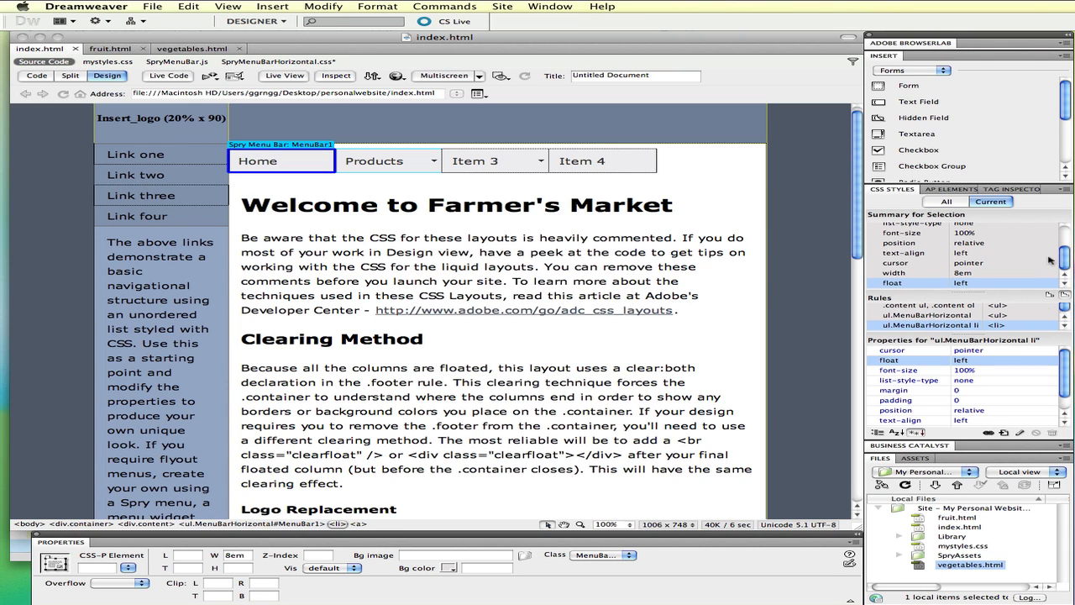
Step: Change the menu-link hover rule's background colour from #33C to #FF0
{"action": "scroll", "scroll_direction": "up", "scroll_amount": 3}
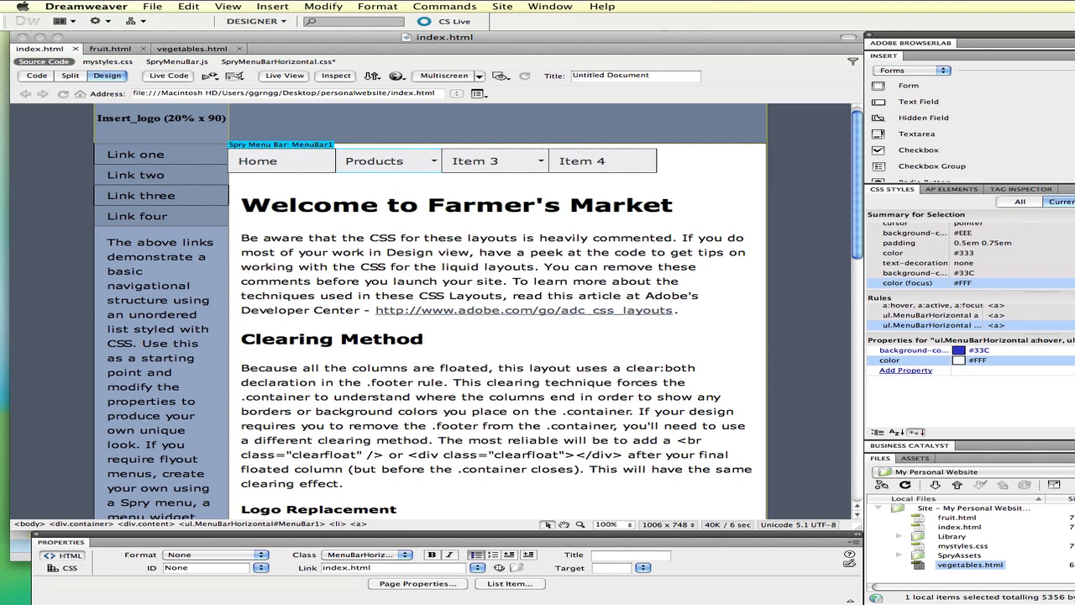
{"action": "mouse_move", "coordinate": [1060, 361]}
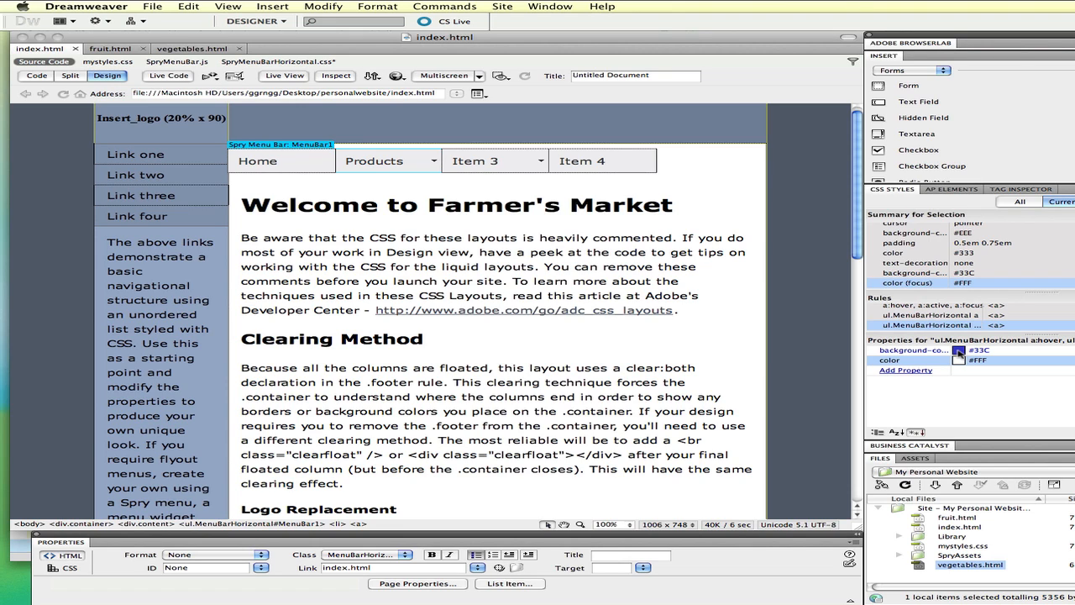
{"action": "left_click", "coordinate": [961, 351]}
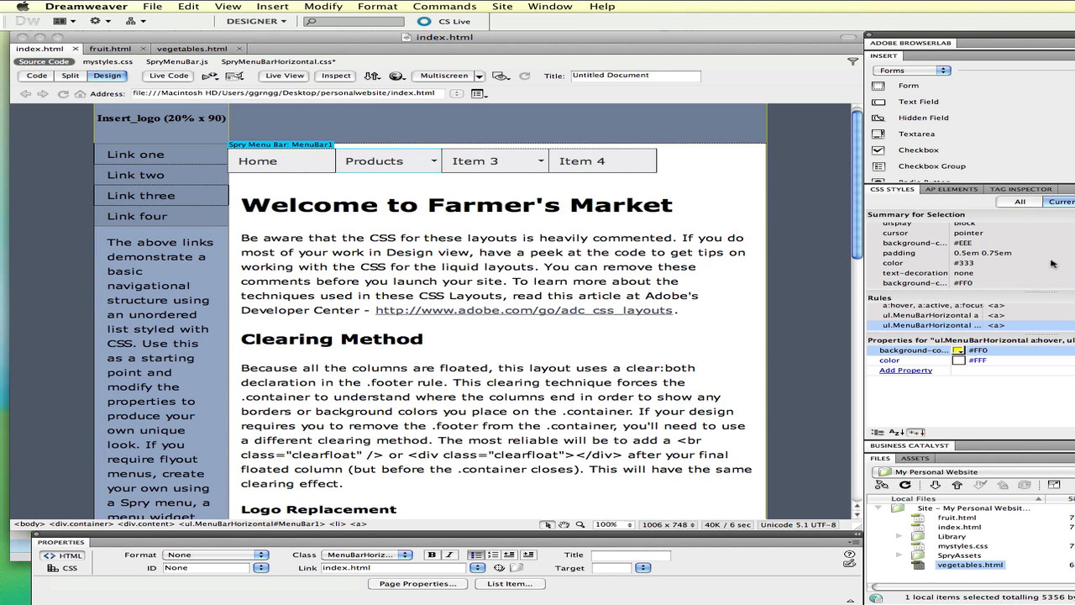
{"action": "mouse_move", "coordinate": [964, 205]}
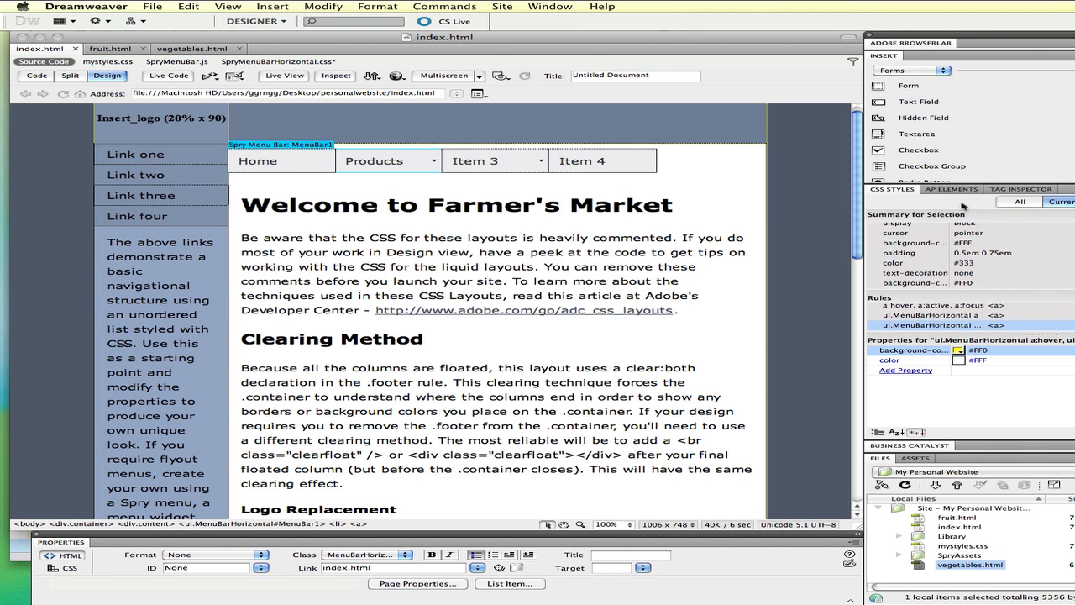
{"action": "mouse_move", "coordinate": [1016, 205]}
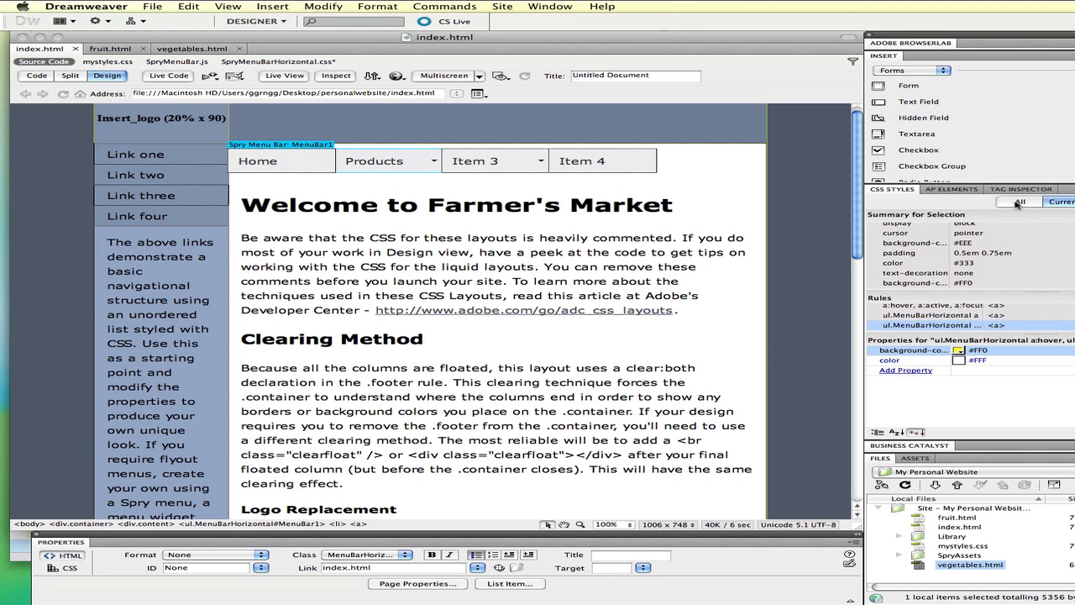
Step: Expand SpryMenuBarHorizontal.css in All mode and review its menu, submenu and item rules
{"action": "left_click", "coordinate": [1018, 202]}
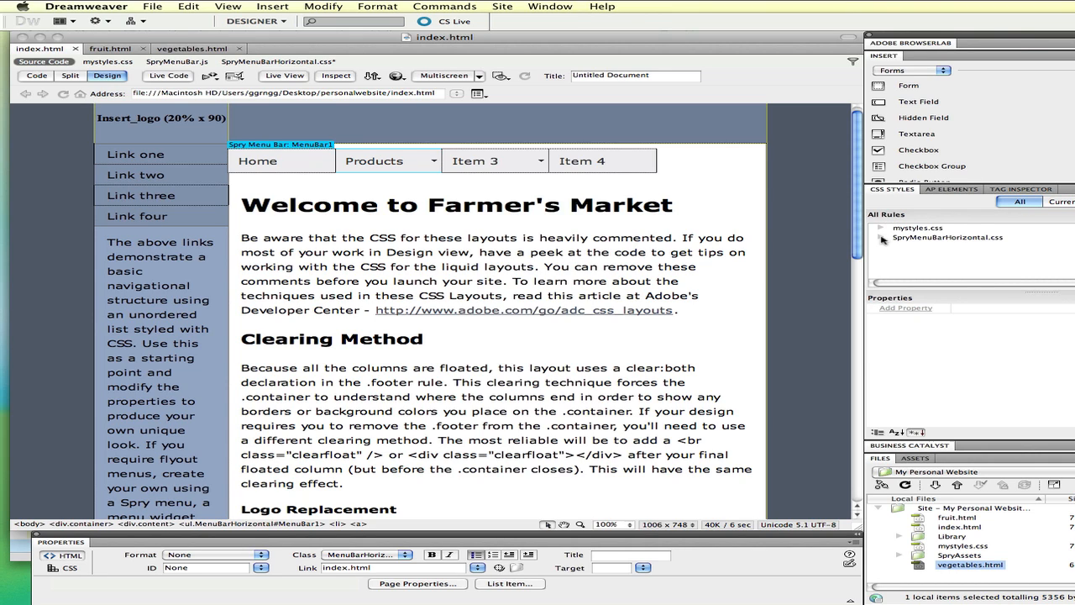
{"action": "left_click", "coordinate": [881, 237]}
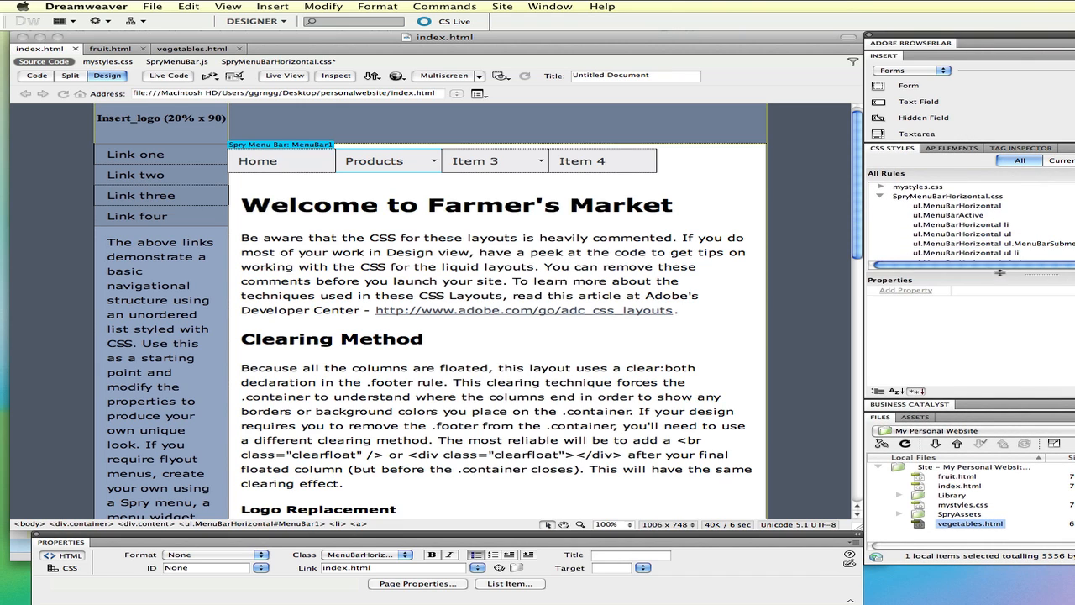
{"action": "left_click", "coordinate": [957, 205]}
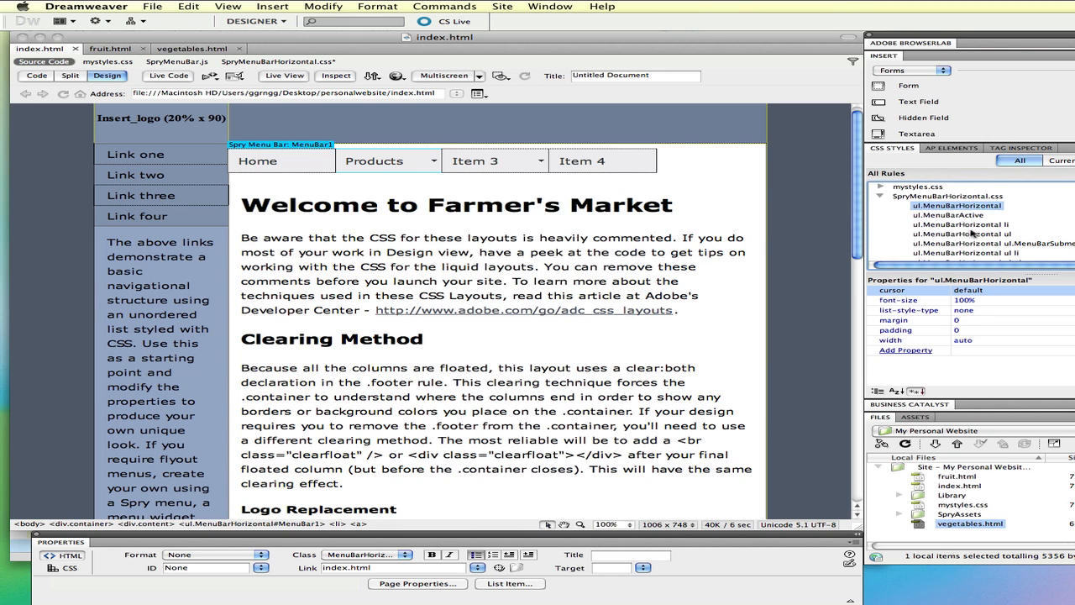
{"action": "left_click", "coordinate": [947, 215]}
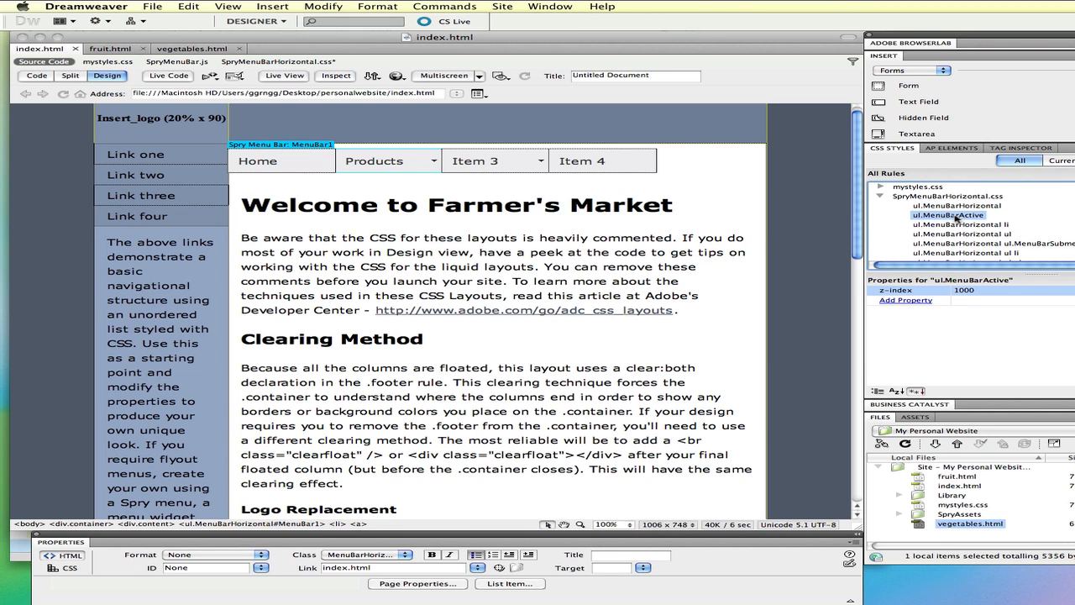
{"action": "left_click", "coordinate": [960, 225]}
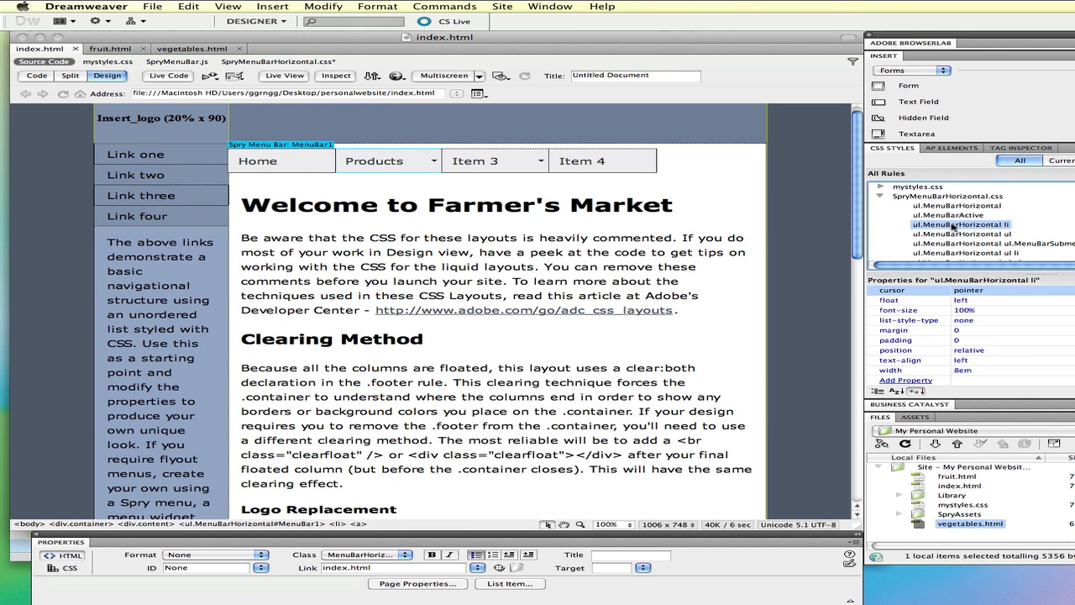
{"action": "left_click", "coordinate": [964, 233]}
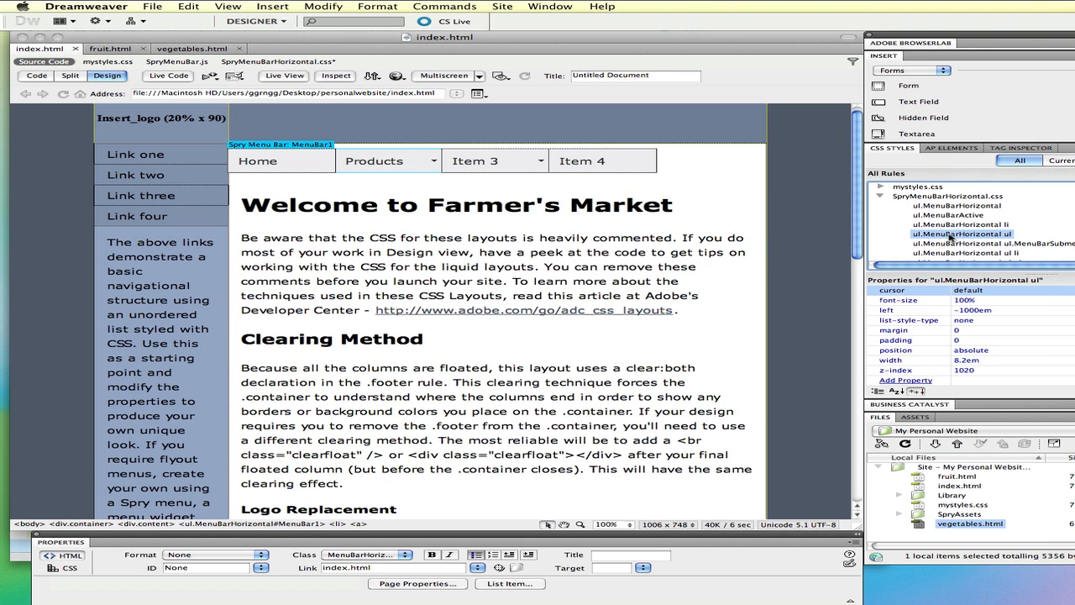
{"action": "left_click", "coordinate": [991, 241]}
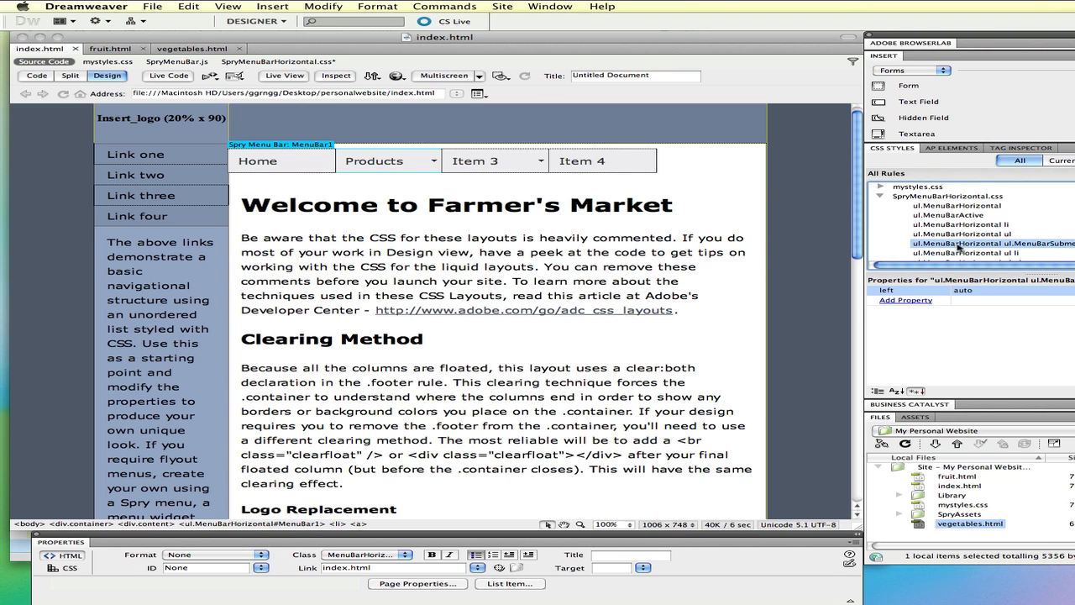
{"action": "left_click", "coordinate": [968, 252]}
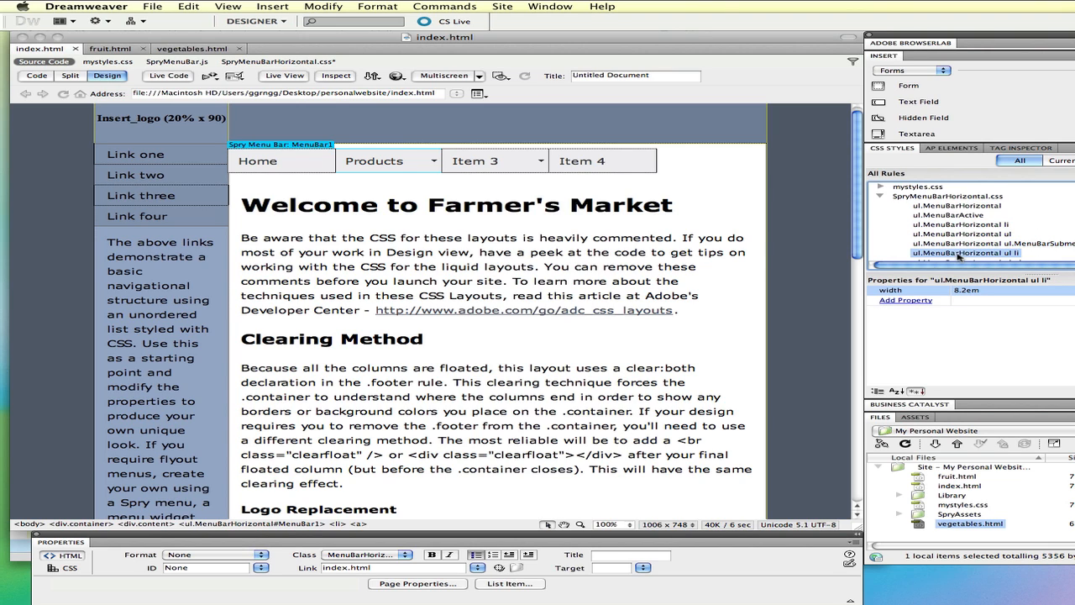
{"action": "left_click", "coordinate": [966, 242]}
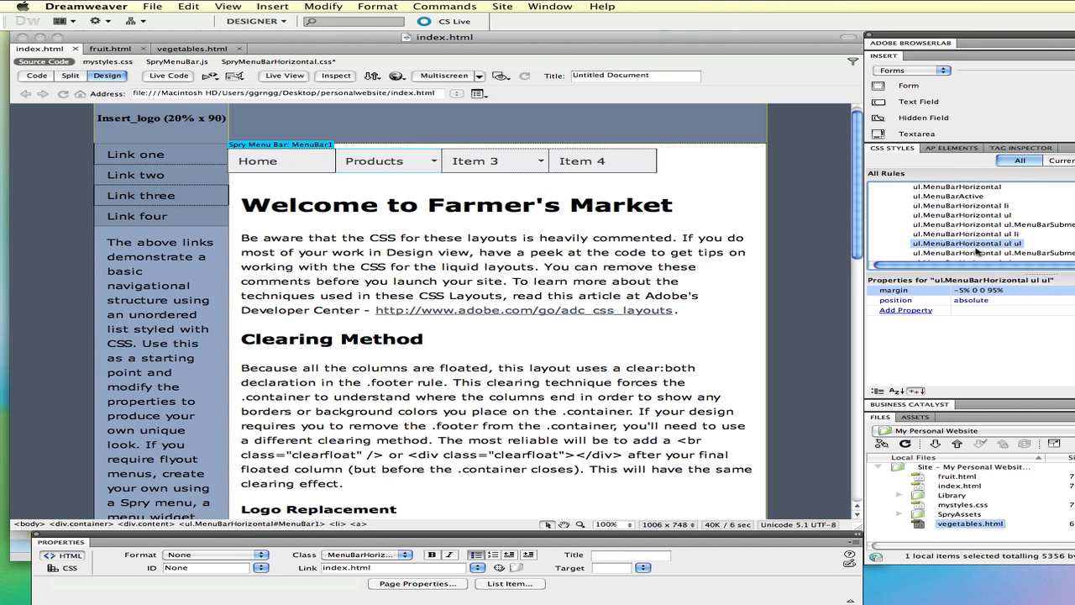
{"action": "left_click", "coordinate": [991, 251]}
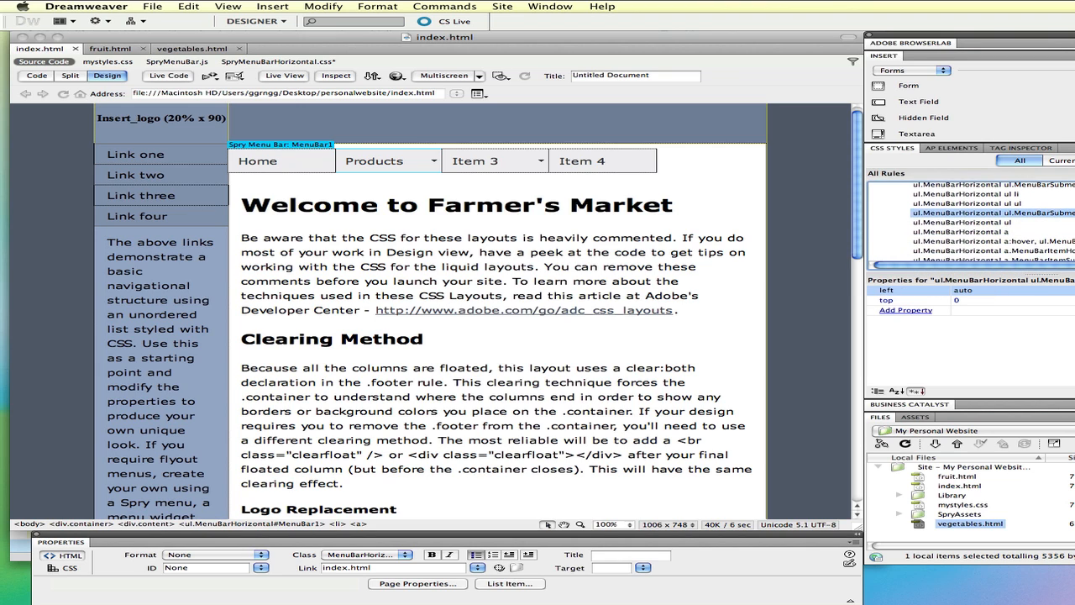
Step: Give the ul.MenuBarHorizontal a rule a #333 background with #FFF text
{"action": "left_click", "coordinate": [961, 231]}
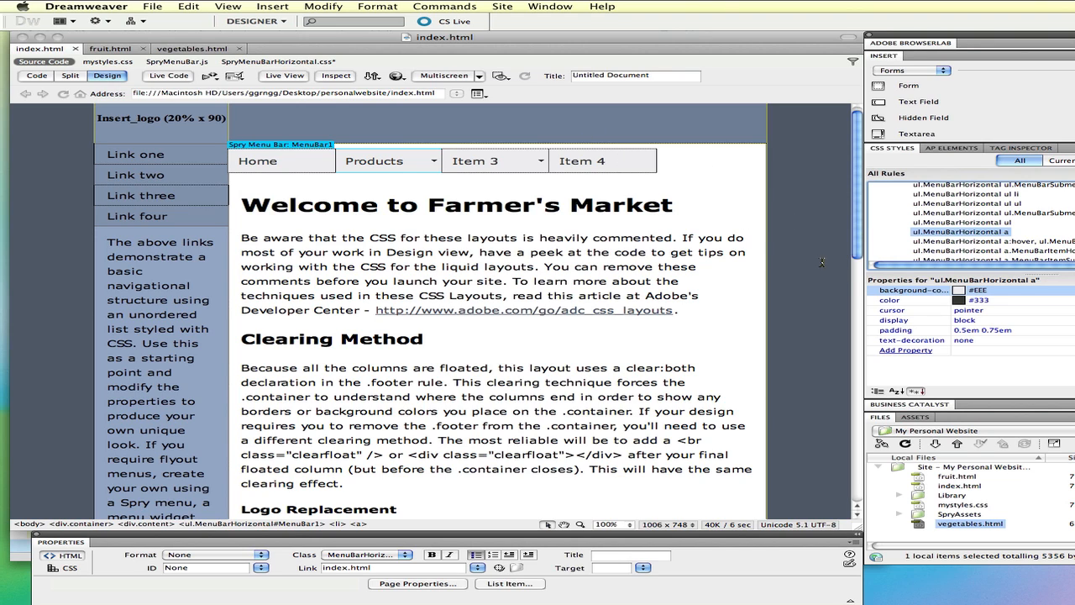
{"action": "left_click", "coordinate": [961, 289]}
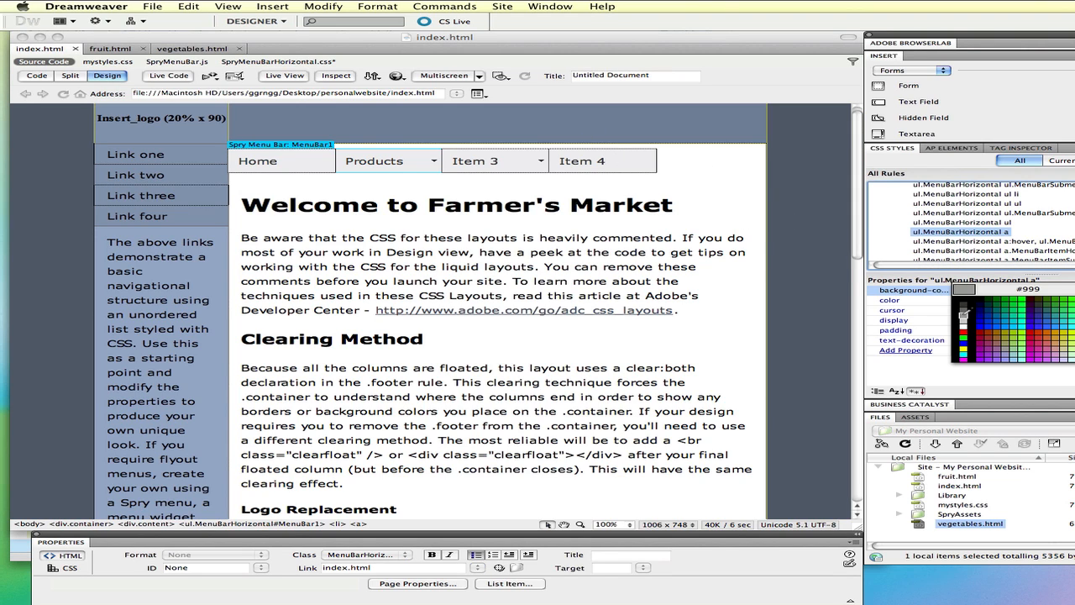
{"action": "left_click", "coordinate": [965, 323]}
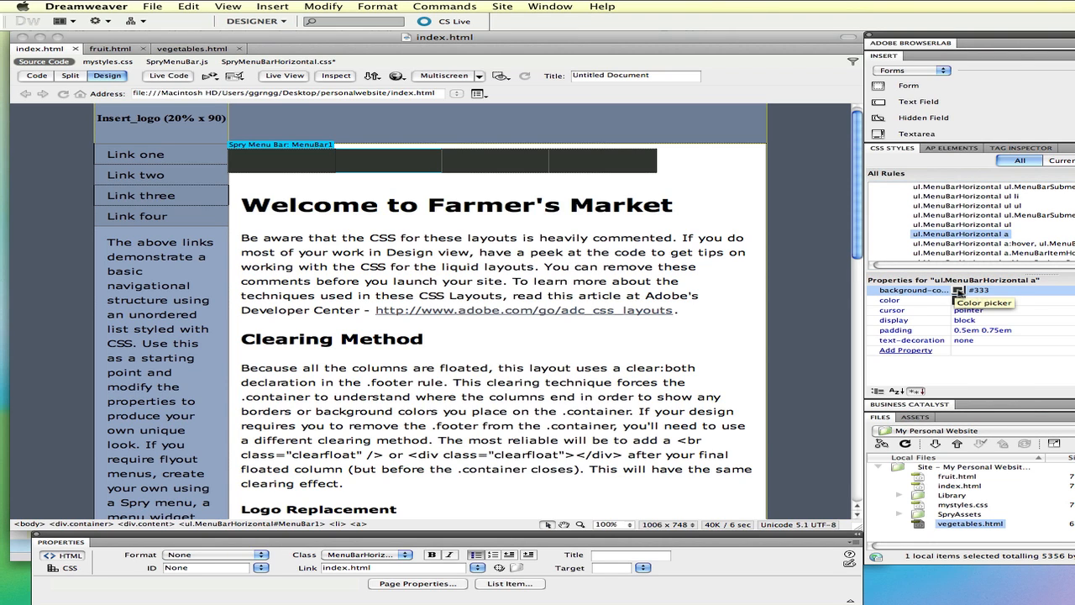
{"action": "left_click", "coordinate": [958, 299]}
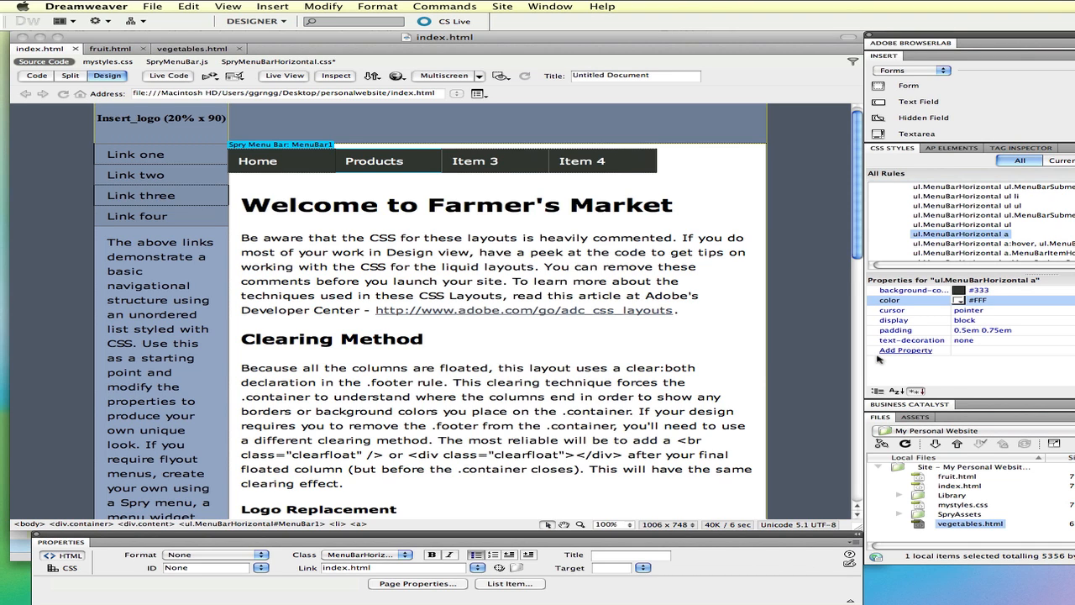
{"action": "mouse_move", "coordinate": [954, 312]}
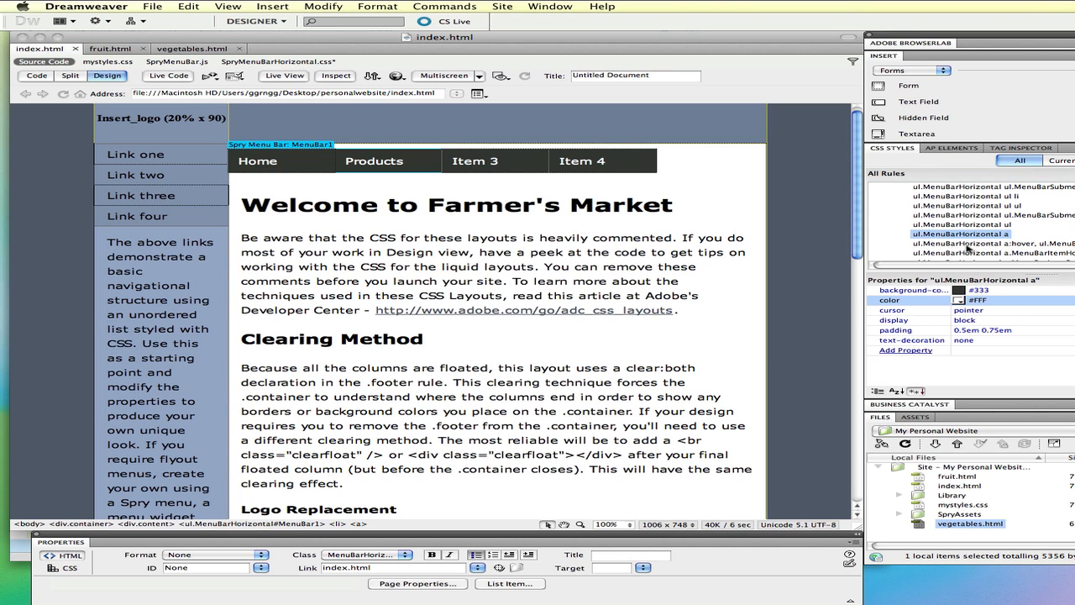
Step: Set the submenu-visible hover rule's background to #FF0 and review the remaining arrow, iframe and IE rules
{"action": "left_click", "coordinate": [974, 243]}
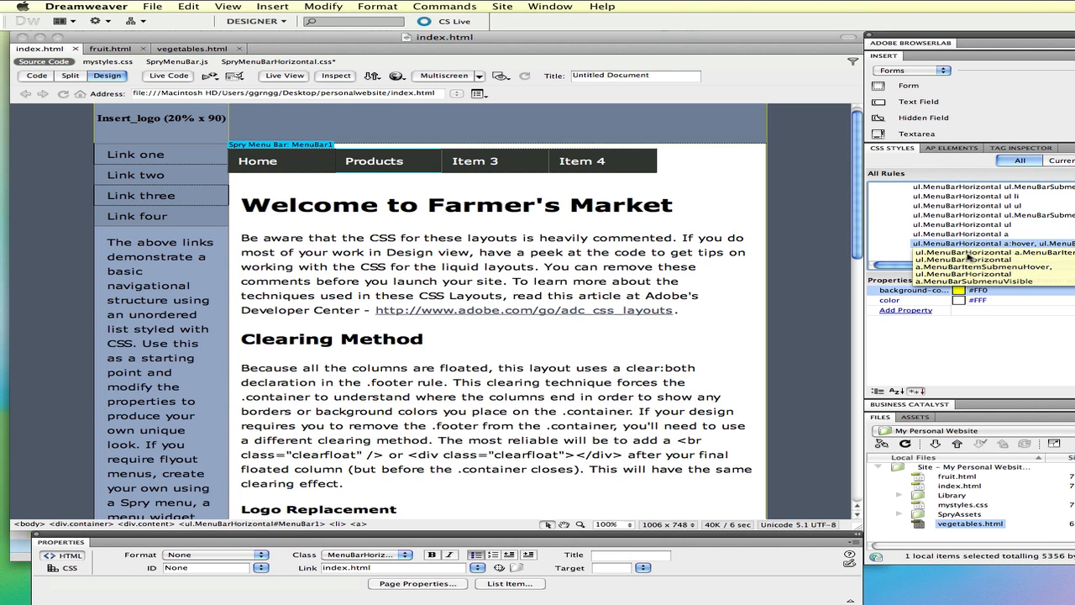
{"action": "left_click", "coordinate": [983, 252]}
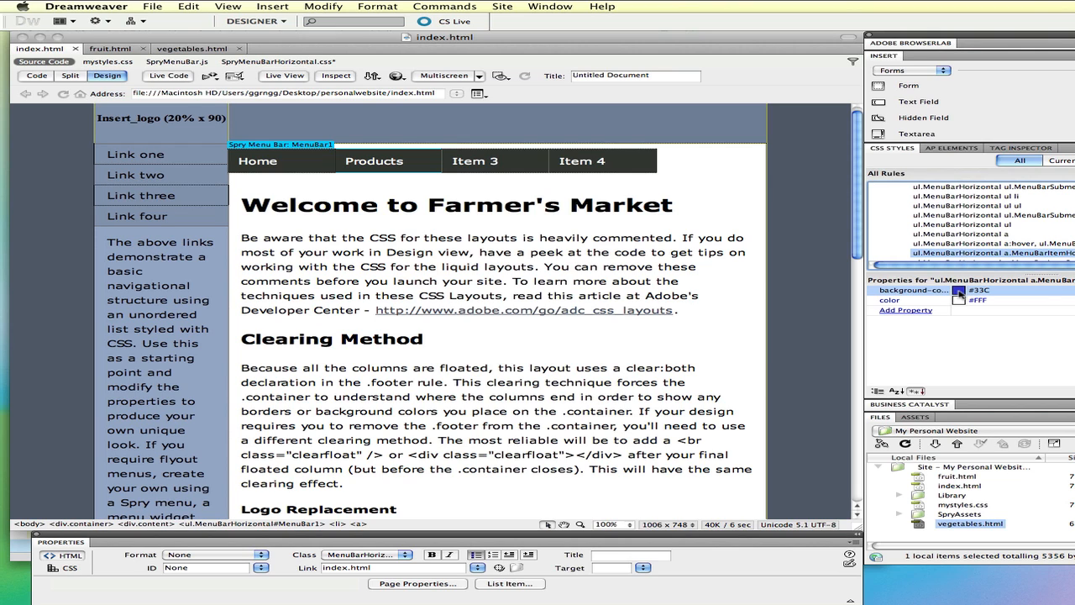
{"action": "left_click", "coordinate": [964, 289]}
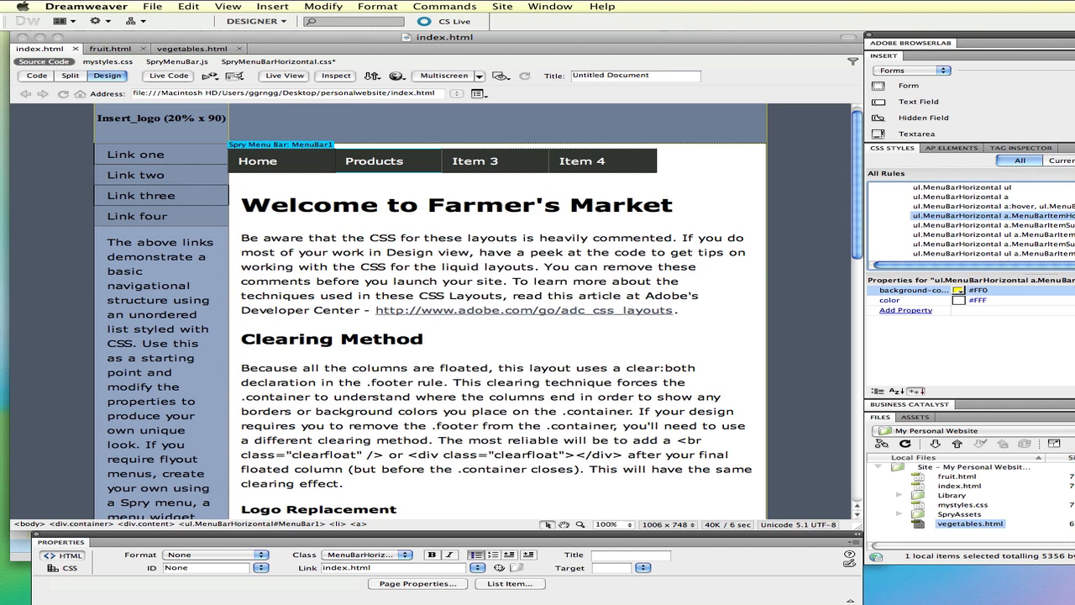
{"action": "left_click", "coordinate": [966, 224]}
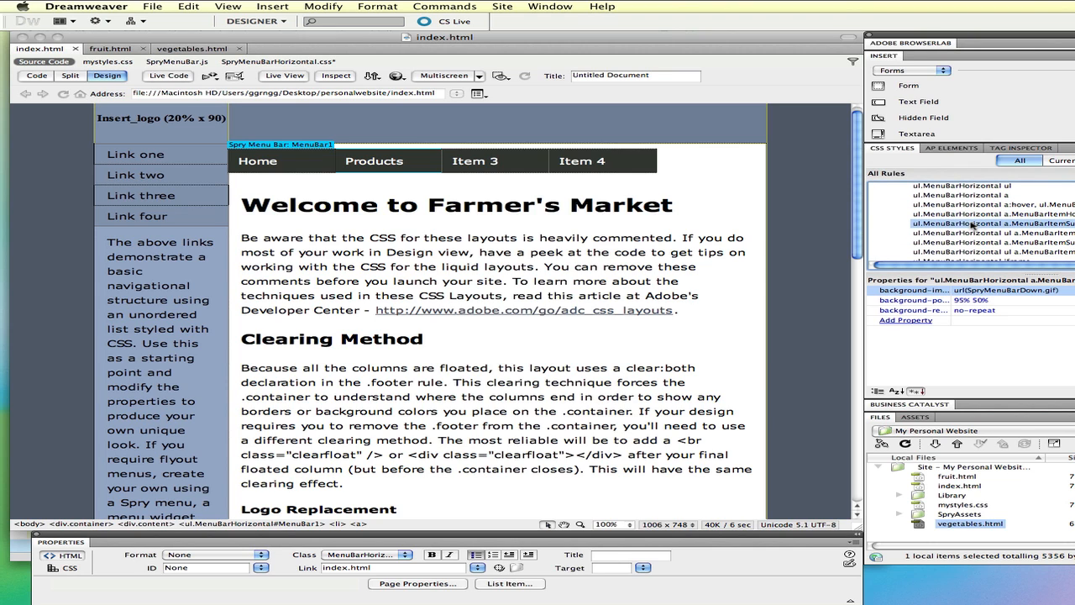
{"action": "left_click", "coordinate": [974, 232]}
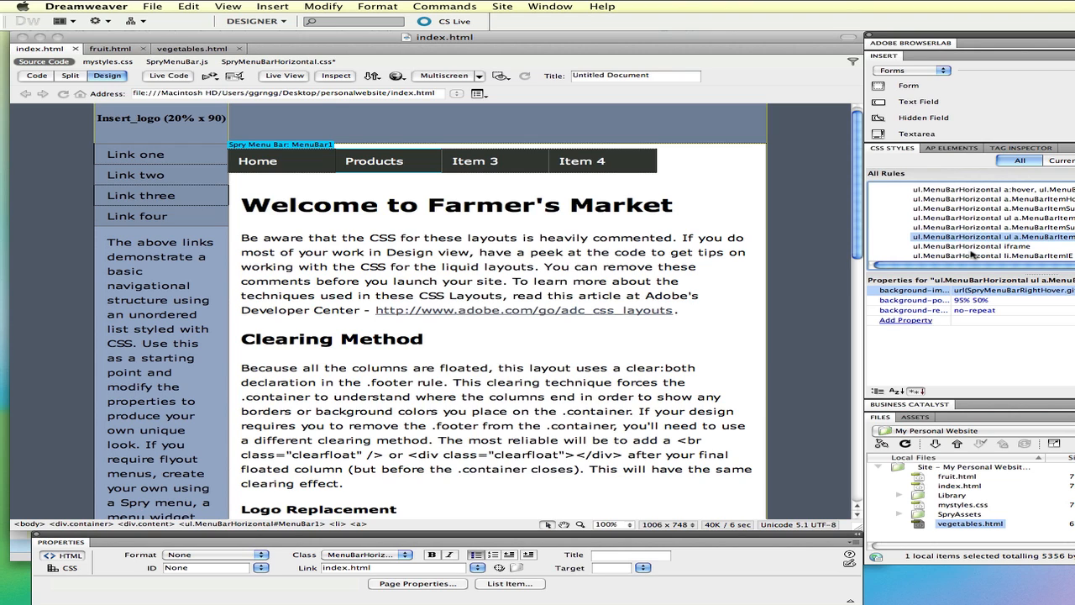
{"action": "left_click", "coordinate": [974, 245]}
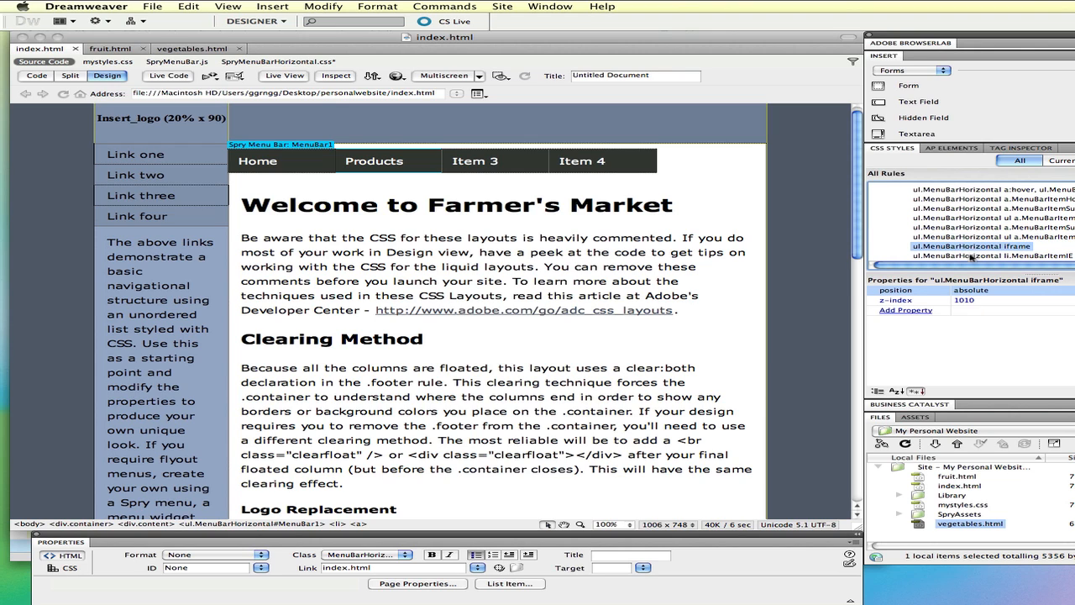
{"action": "left_click", "coordinate": [974, 255]}
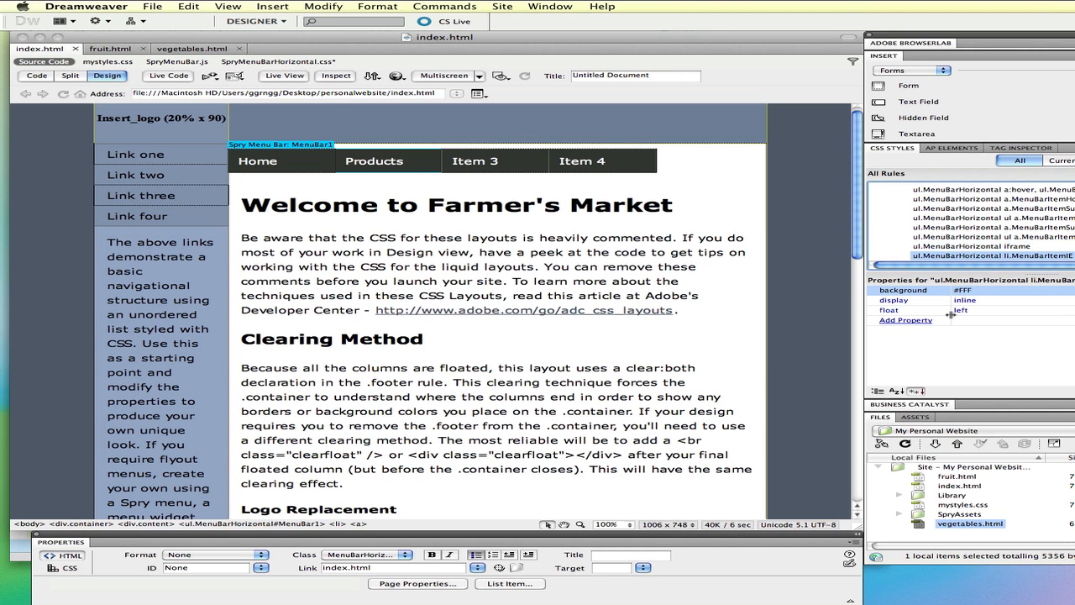
{"action": "mouse_move", "coordinate": [421, 198]}
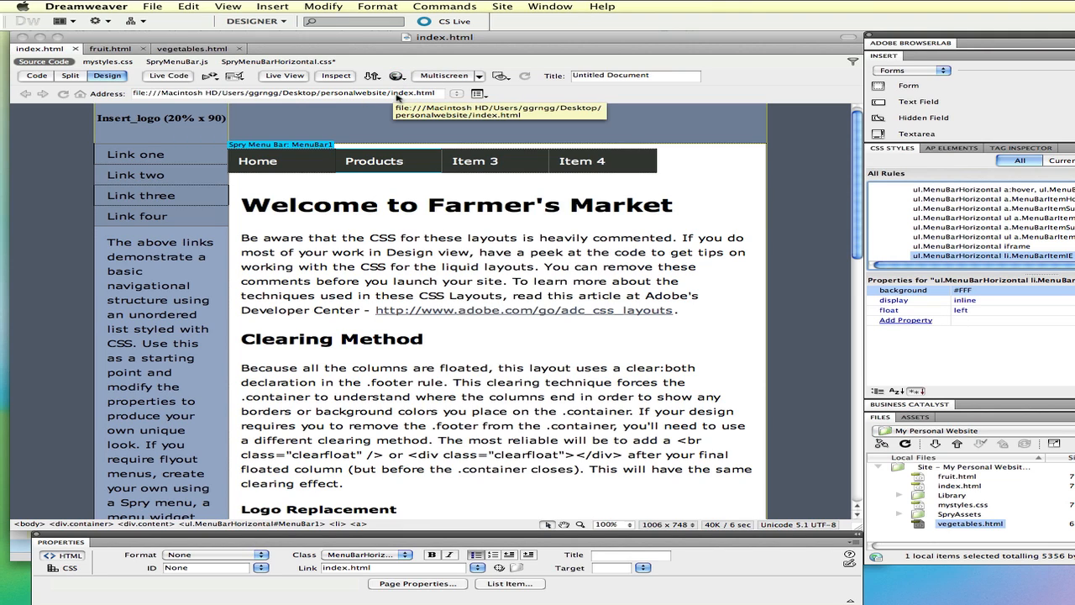
{"action": "mouse_move", "coordinate": [424, 12]}
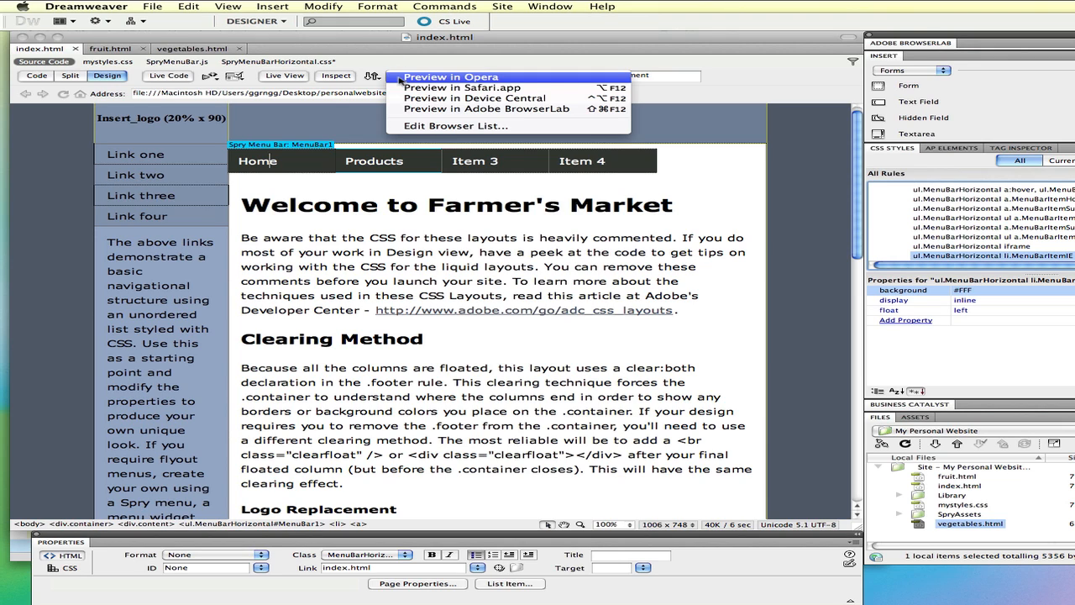
{"action": "mouse_move", "coordinate": [453, 78]}
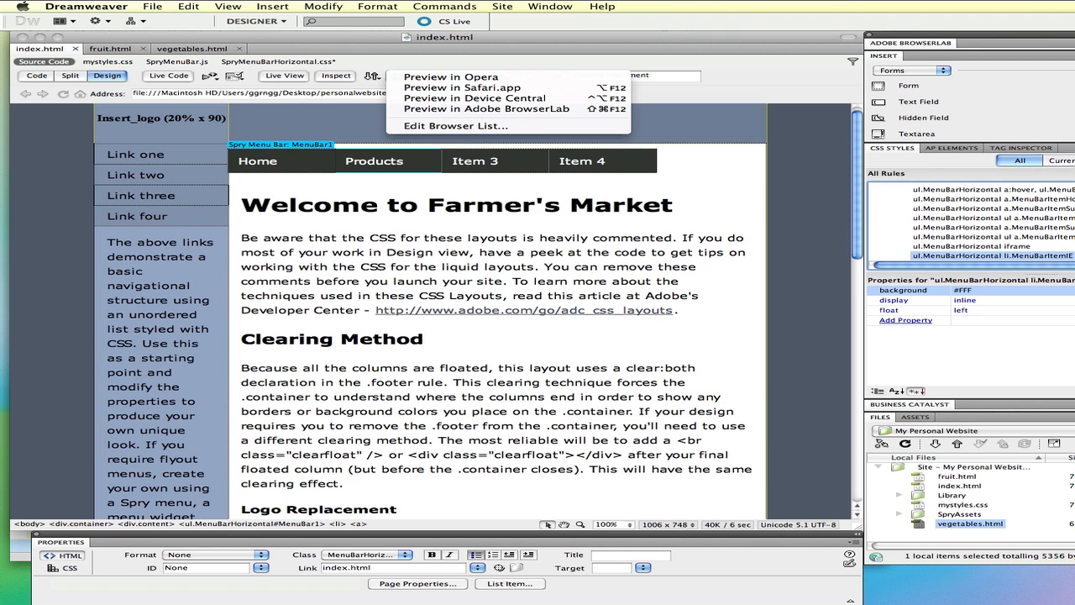
{"action": "mouse_move", "coordinate": [461, 88]}
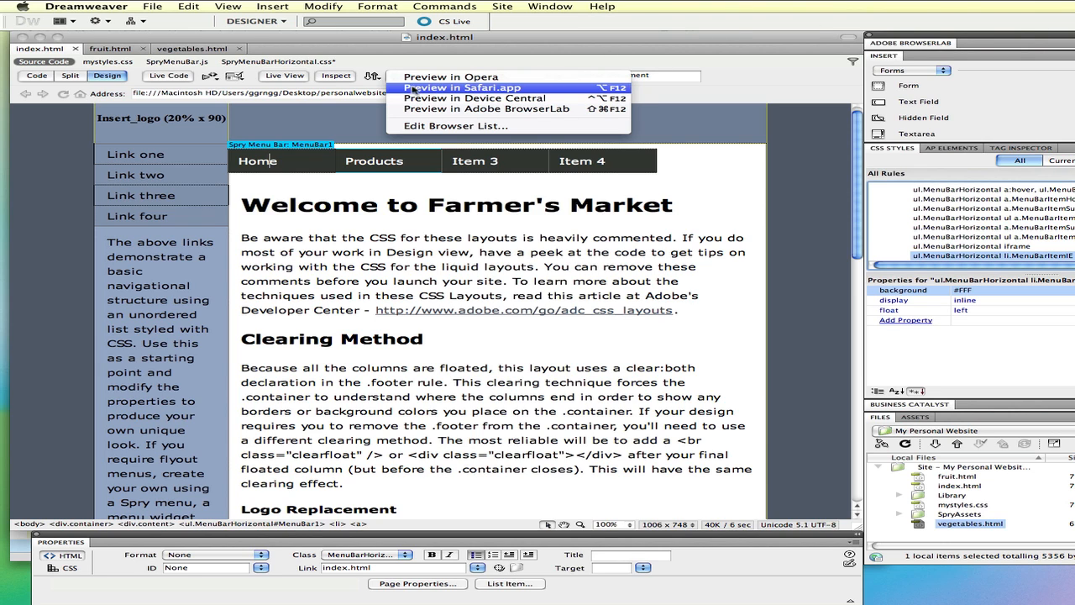
Step: Preview the page in Safari, saving the modified style files first
{"action": "left_click", "coordinate": [460, 87]}
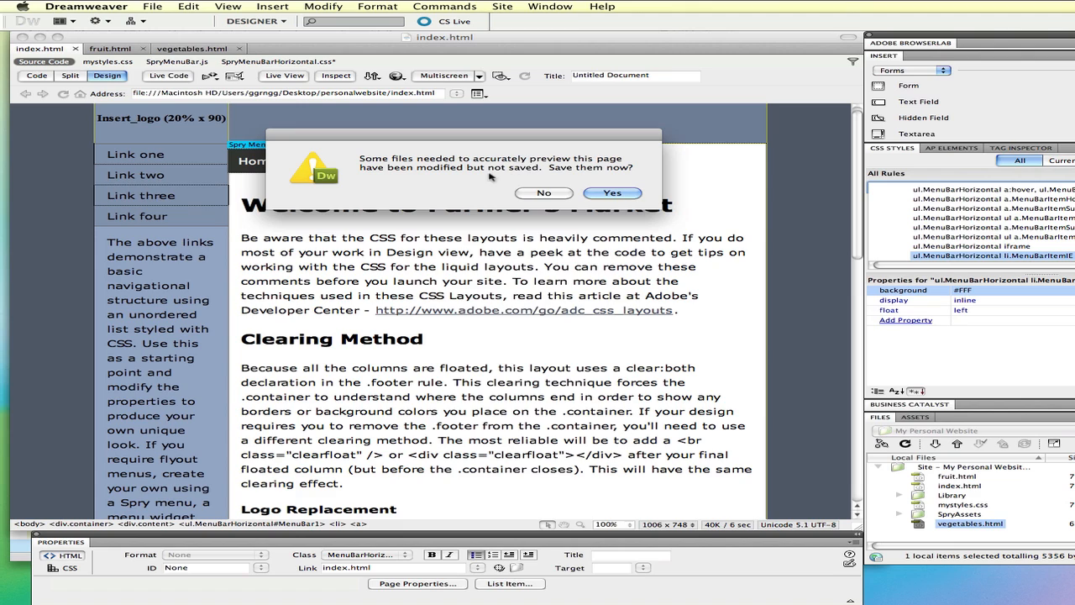
{"action": "mouse_move", "coordinate": [507, 205]}
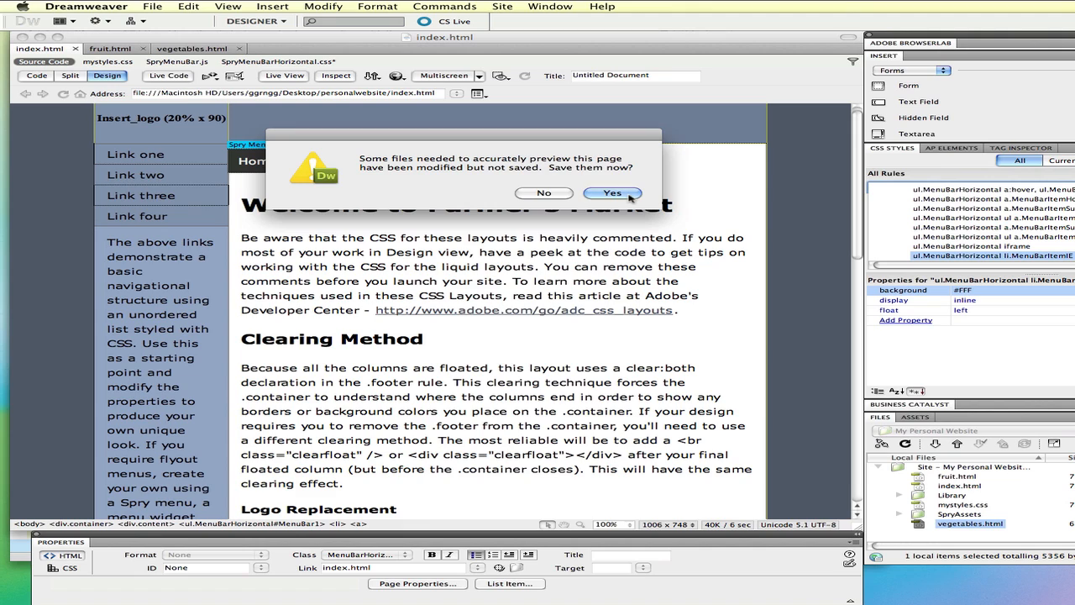
{"action": "left_click", "coordinate": [612, 194]}
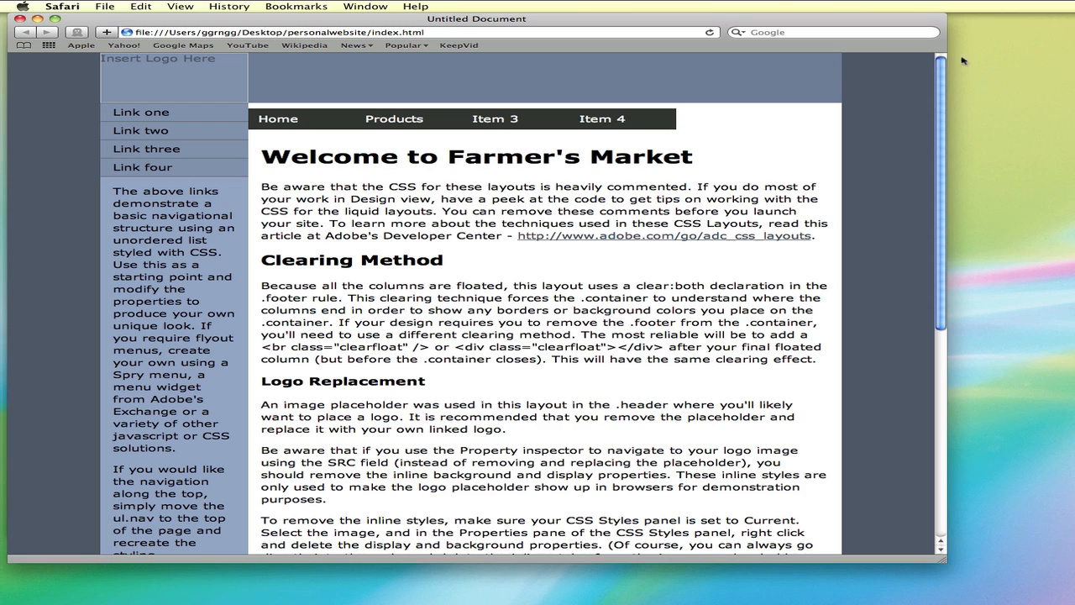
{"action": "mouse_move", "coordinate": [322, 183]}
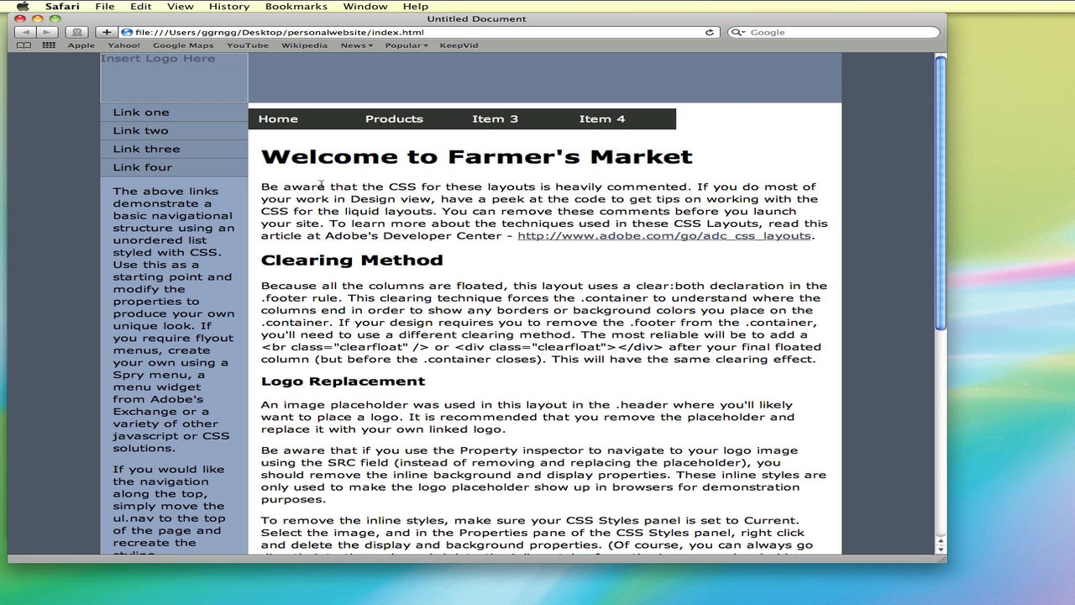
{"action": "mouse_move", "coordinate": [310, 136]}
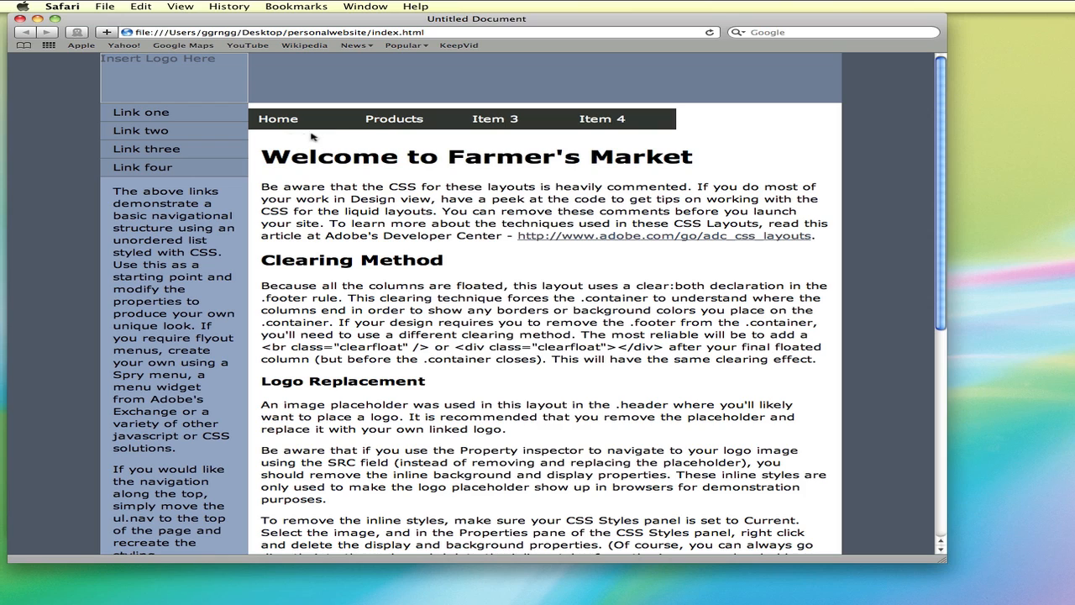
{"action": "mouse_move", "coordinate": [336, 134]}
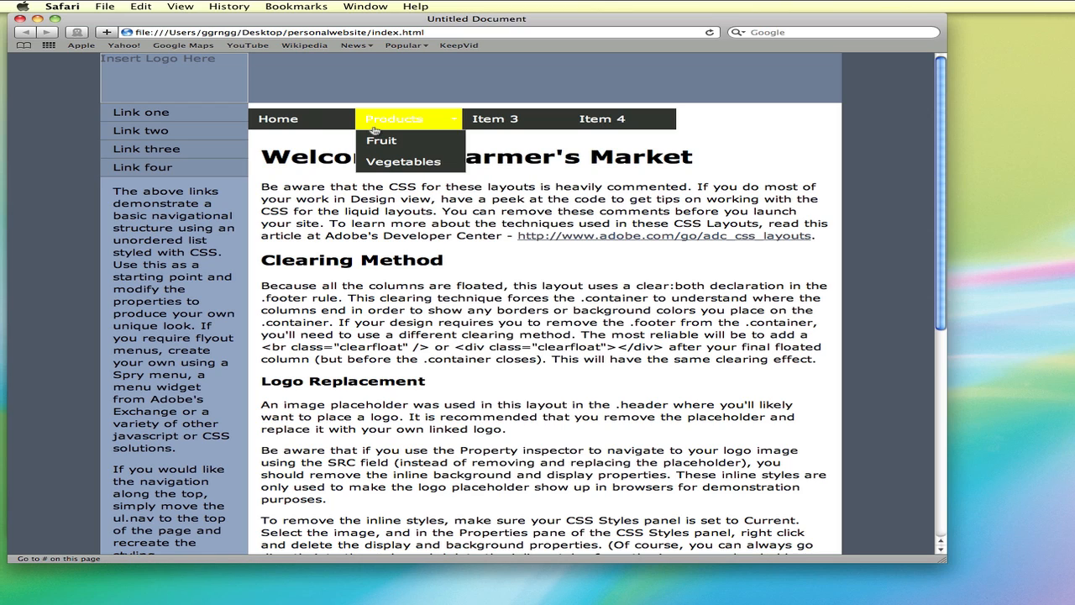
{"action": "mouse_move", "coordinate": [386, 135]}
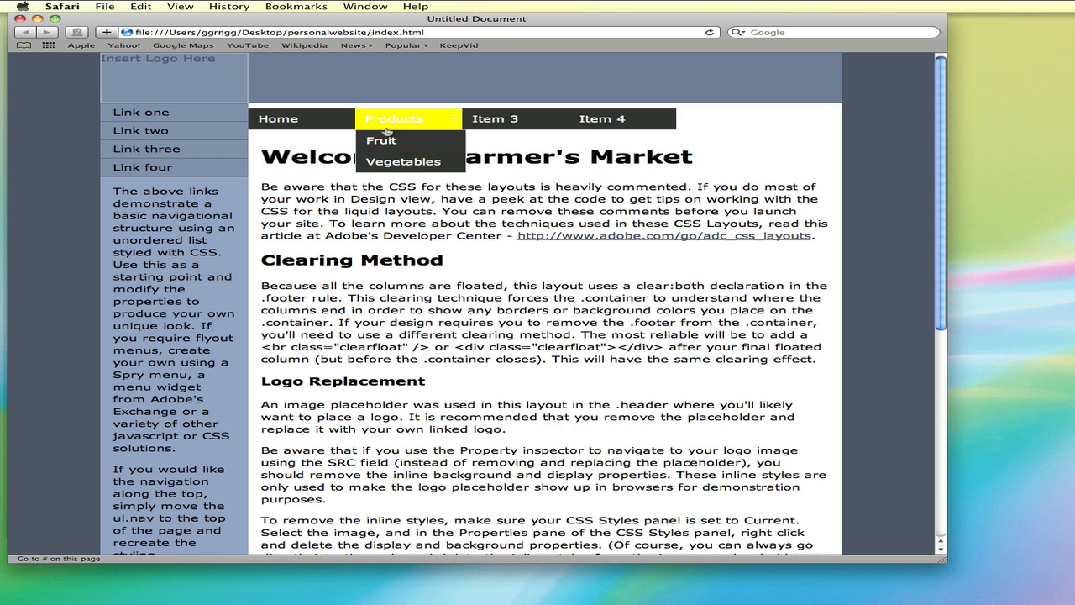
{"action": "mouse_move", "coordinate": [495, 117]}
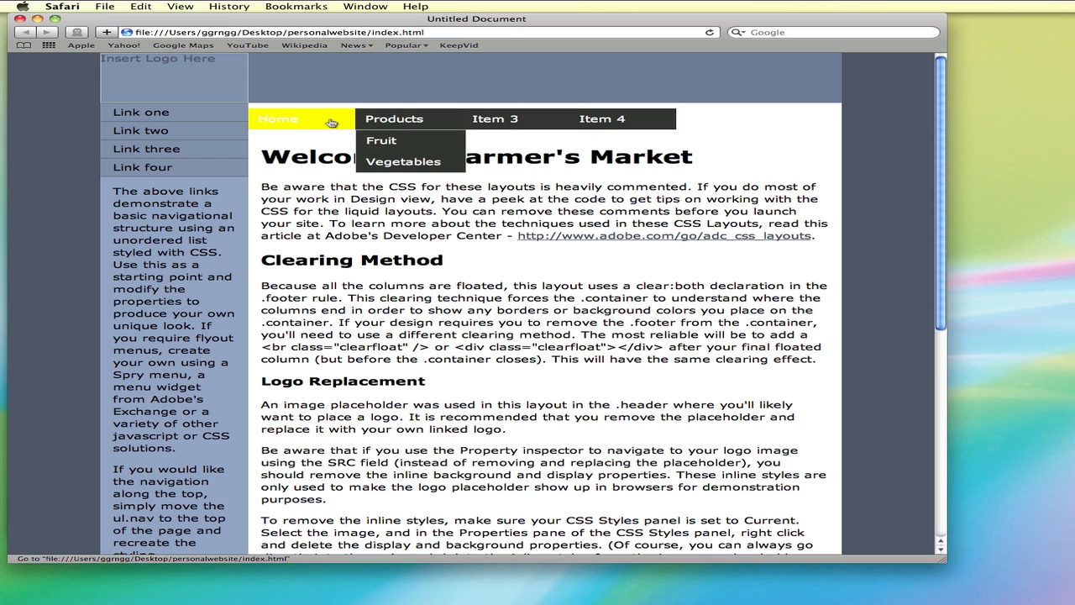
{"action": "mouse_move", "coordinate": [388, 141]}
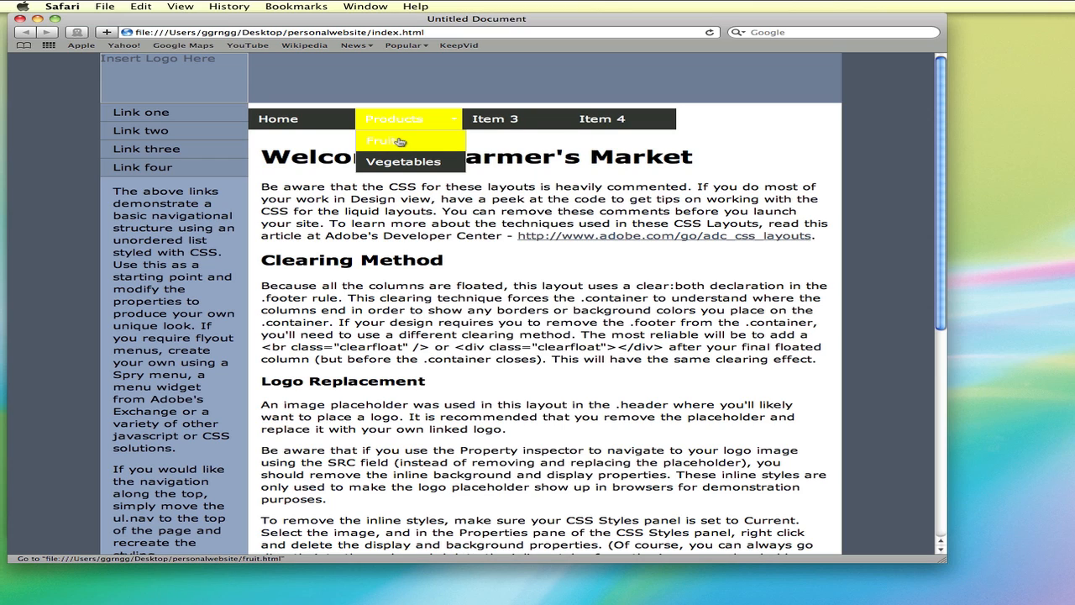
{"action": "mouse_move", "coordinate": [405, 161]}
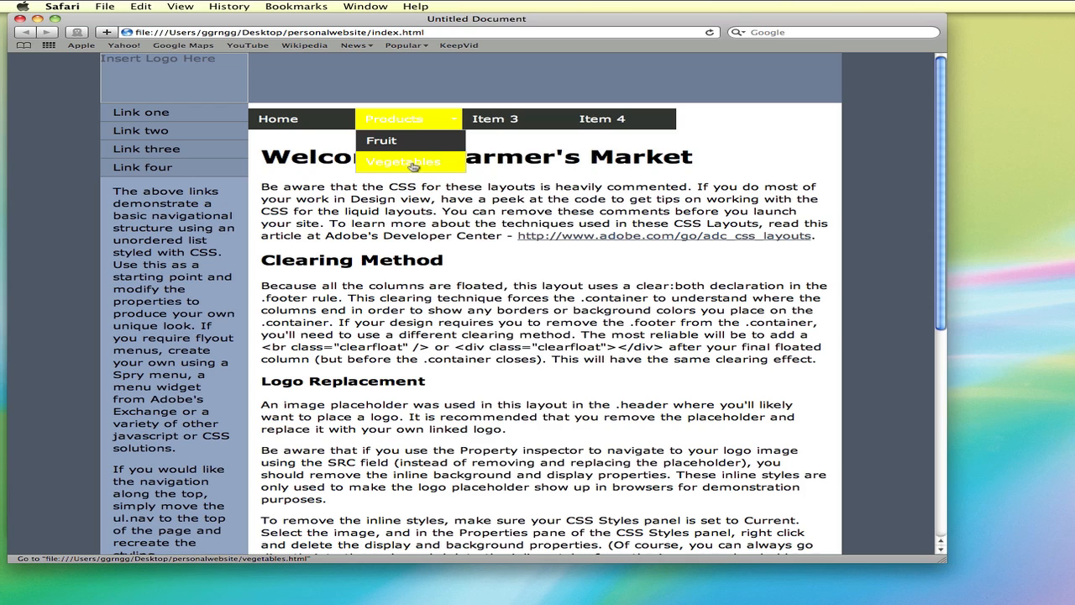
{"action": "mouse_move", "coordinate": [443, 208]}
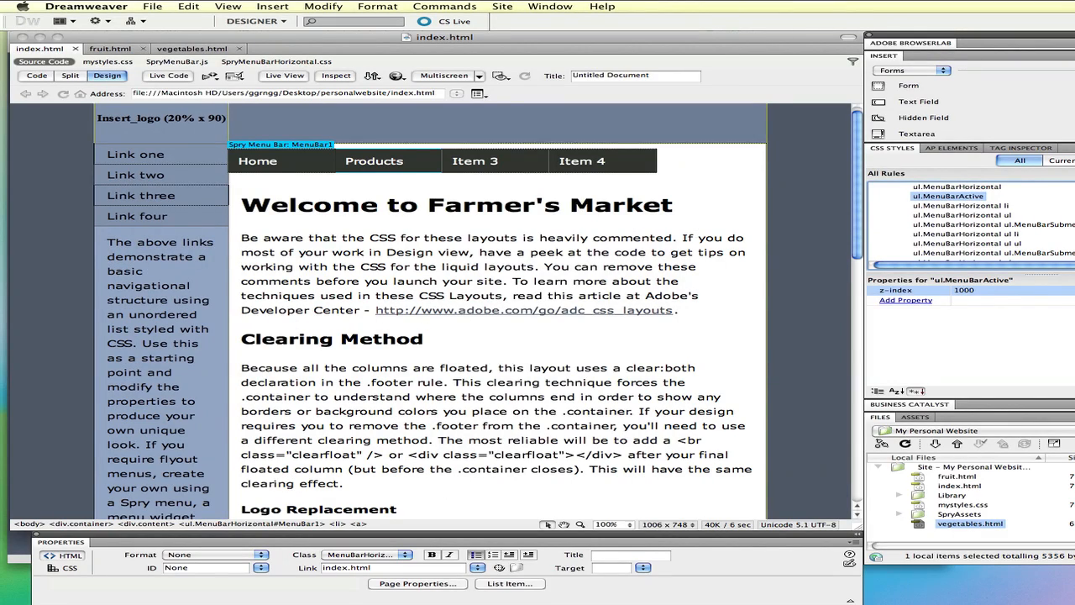
{"action": "mouse_move", "coordinate": [325, 188]}
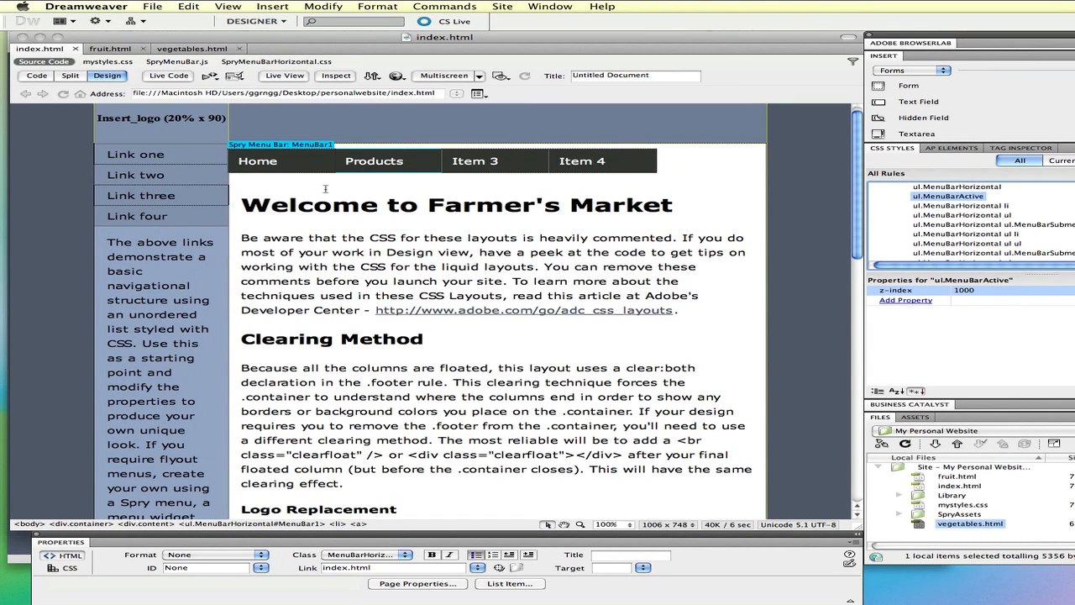
{"action": "mouse_move", "coordinate": [289, 166]}
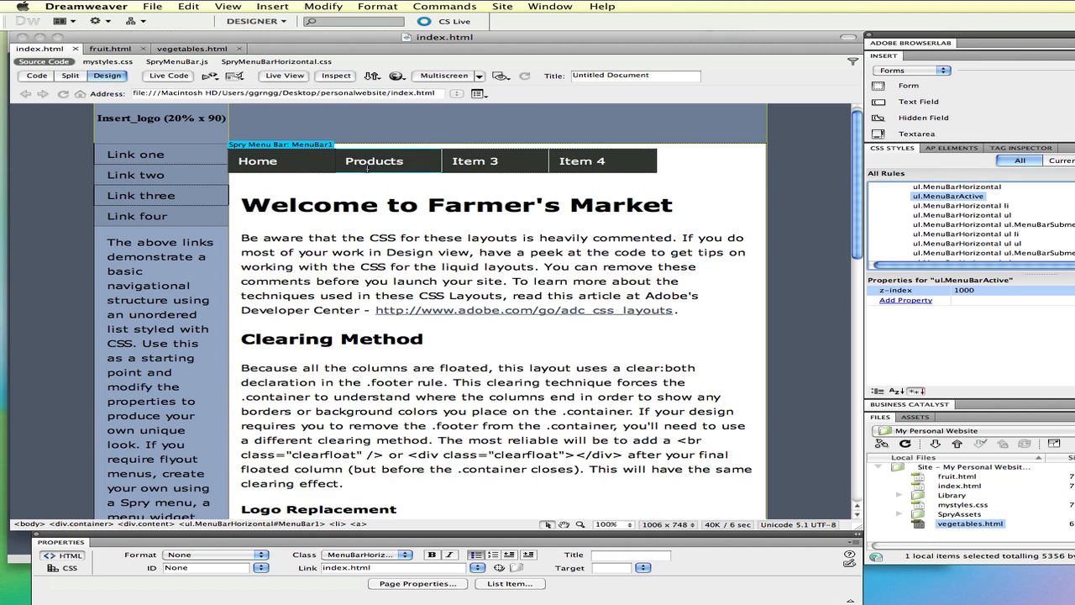
{"action": "mouse_move", "coordinate": [504, 229]}
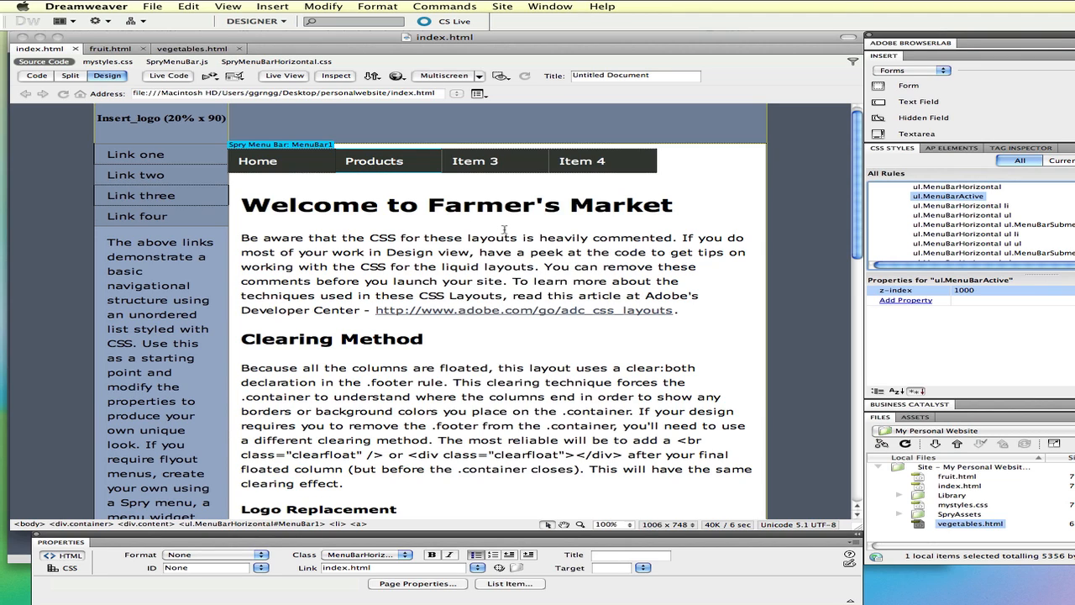
{"action": "mouse_move", "coordinate": [1015, 188]}
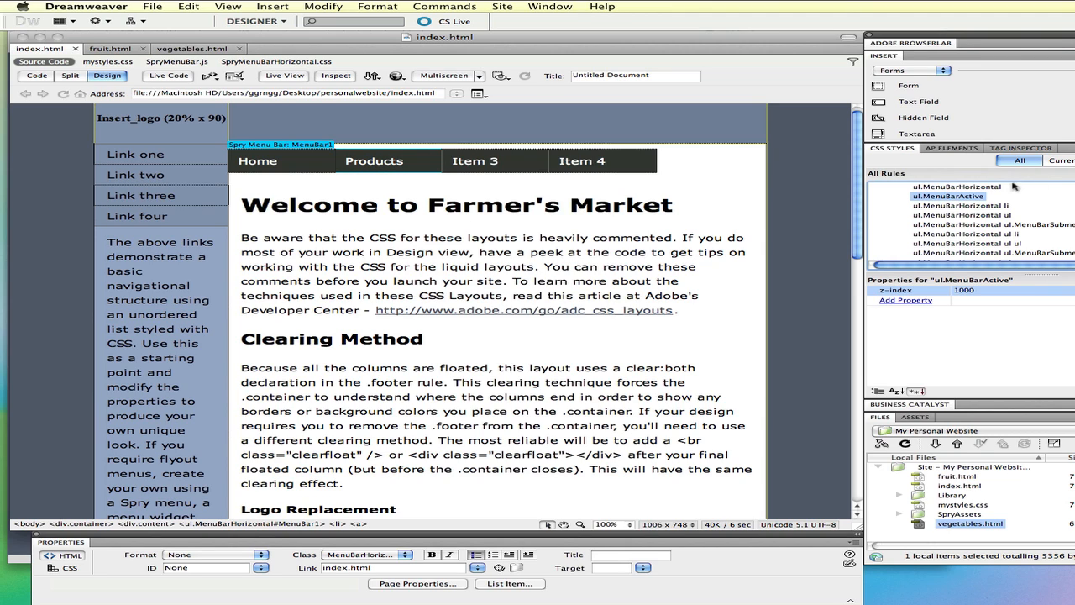
Step: Change the two yellow hover rules' text colour from #FFF to #000, then view the submenu hover rule
{"action": "scroll", "scroll_direction": "down", "scroll_amount": 3}
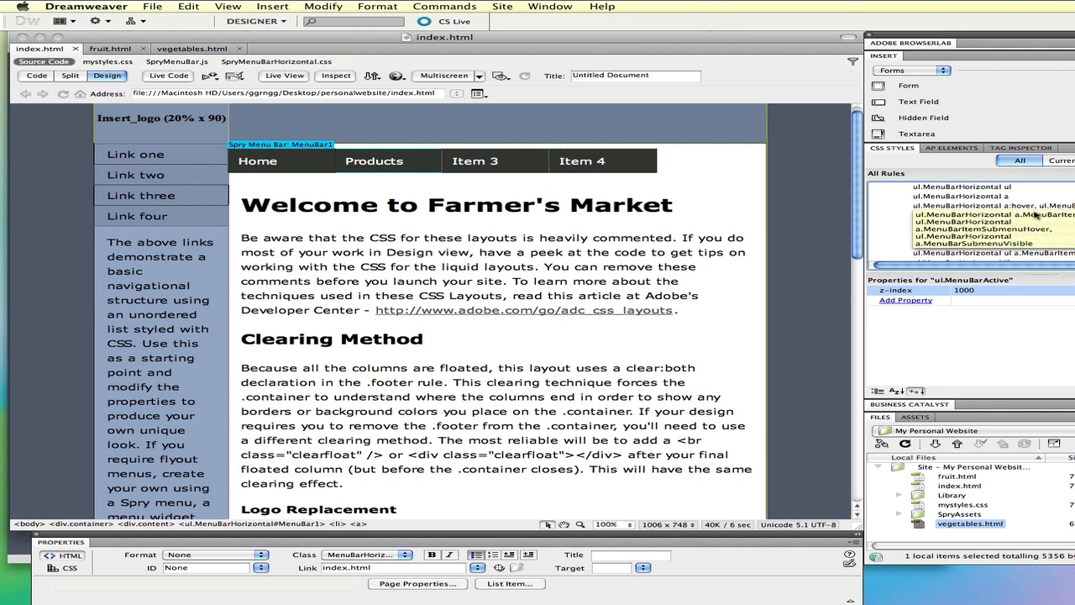
{"action": "left_click", "coordinate": [991, 205]}
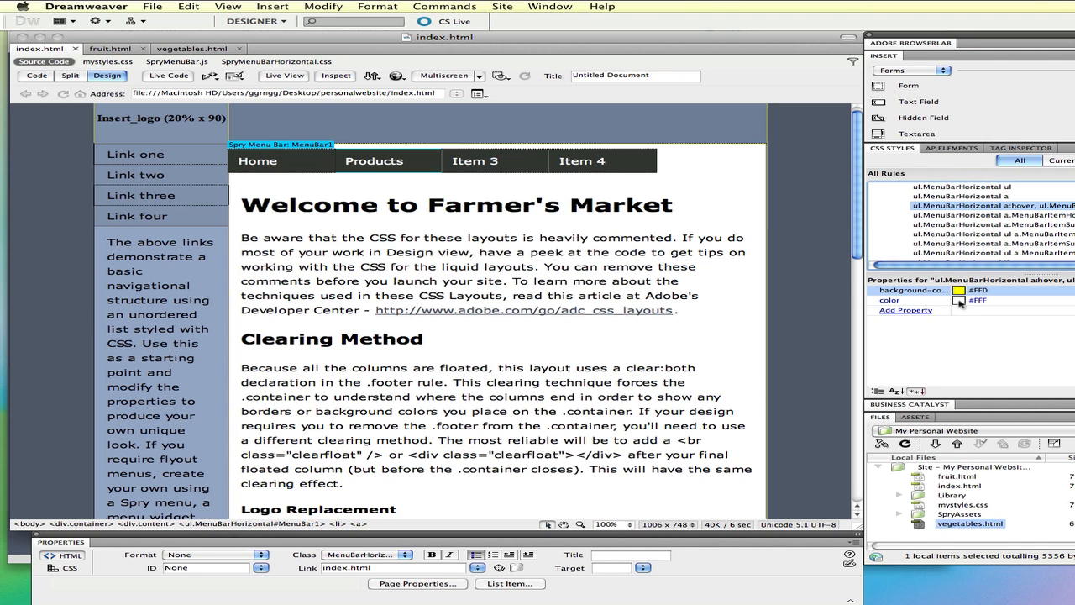
{"action": "left_click", "coordinate": [958, 299]}
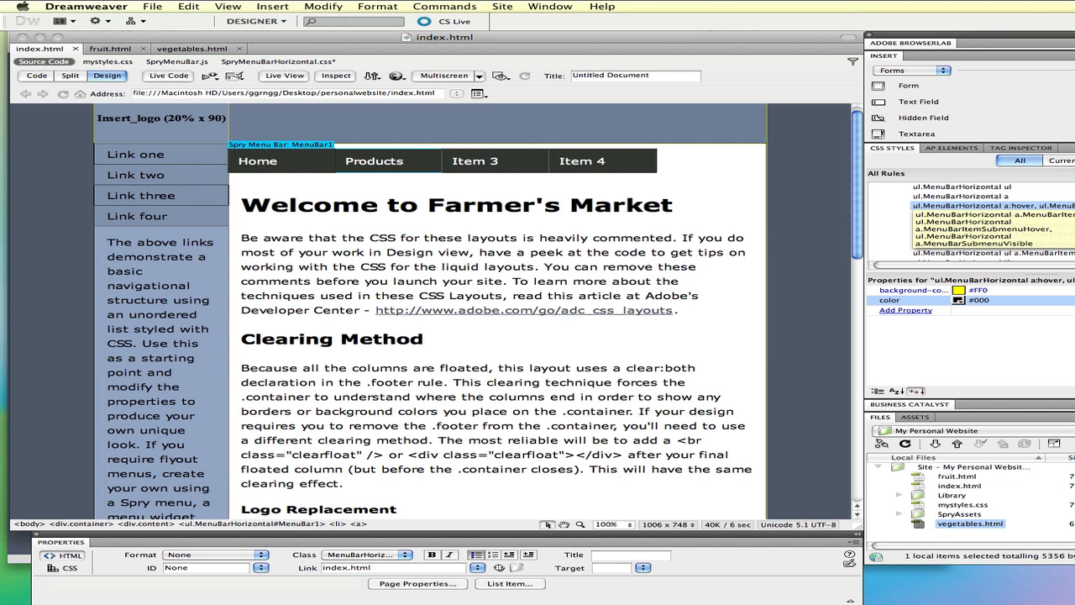
{"action": "left_click", "coordinate": [991, 215]}
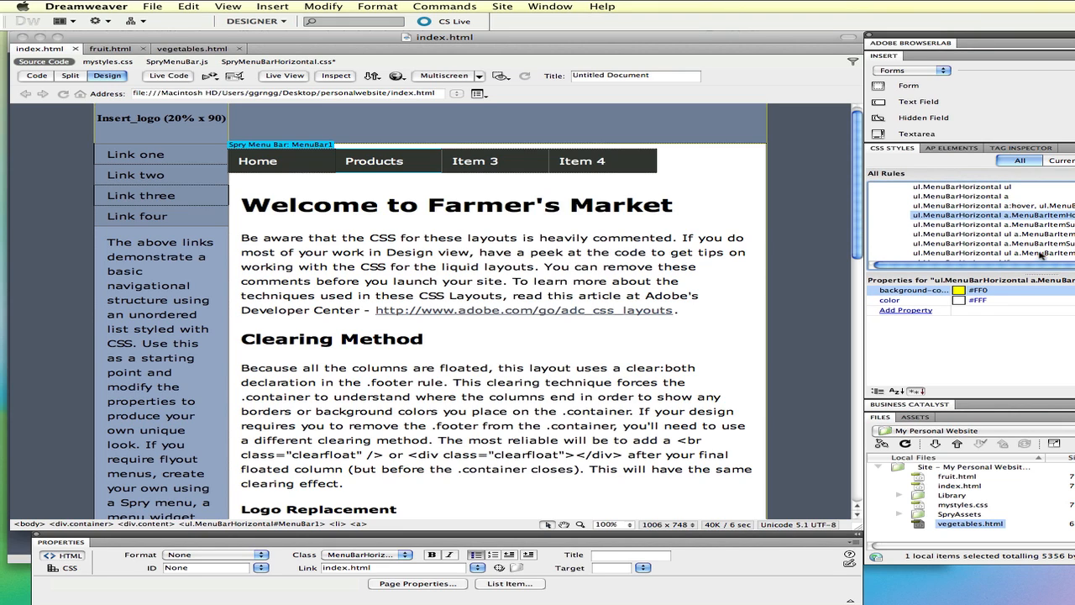
{"action": "left_click", "coordinate": [966, 301]}
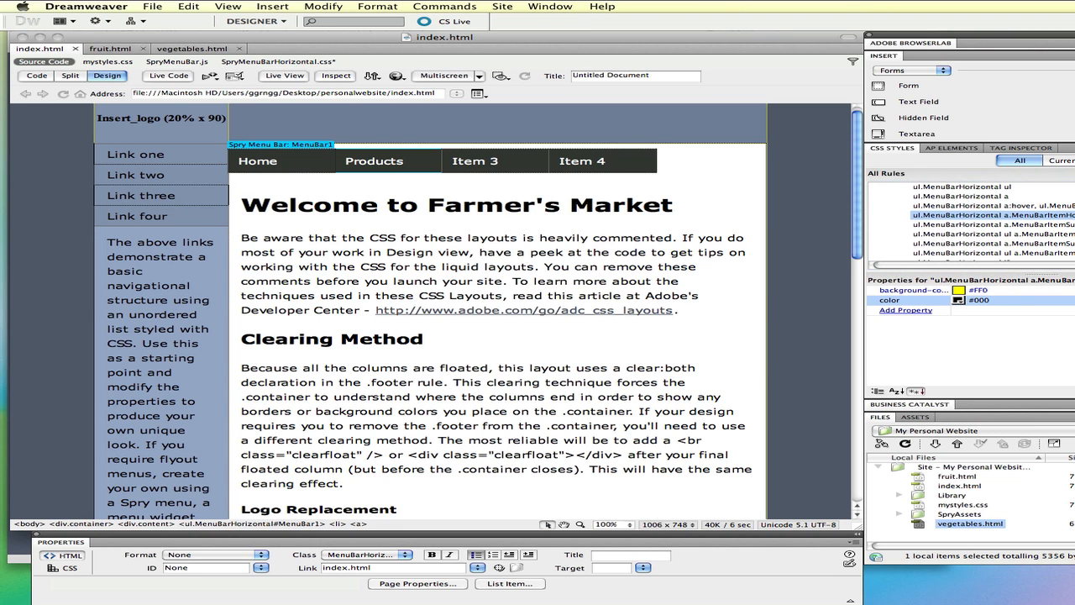
{"action": "left_click", "coordinate": [971, 242]}
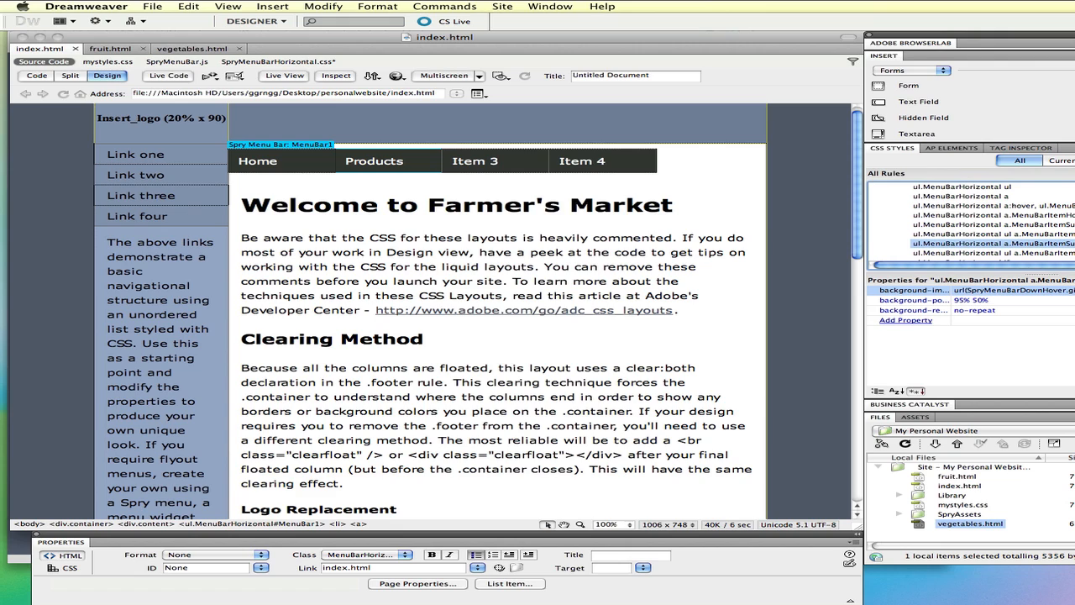
{"action": "mouse_move", "coordinate": [1008, 309]}
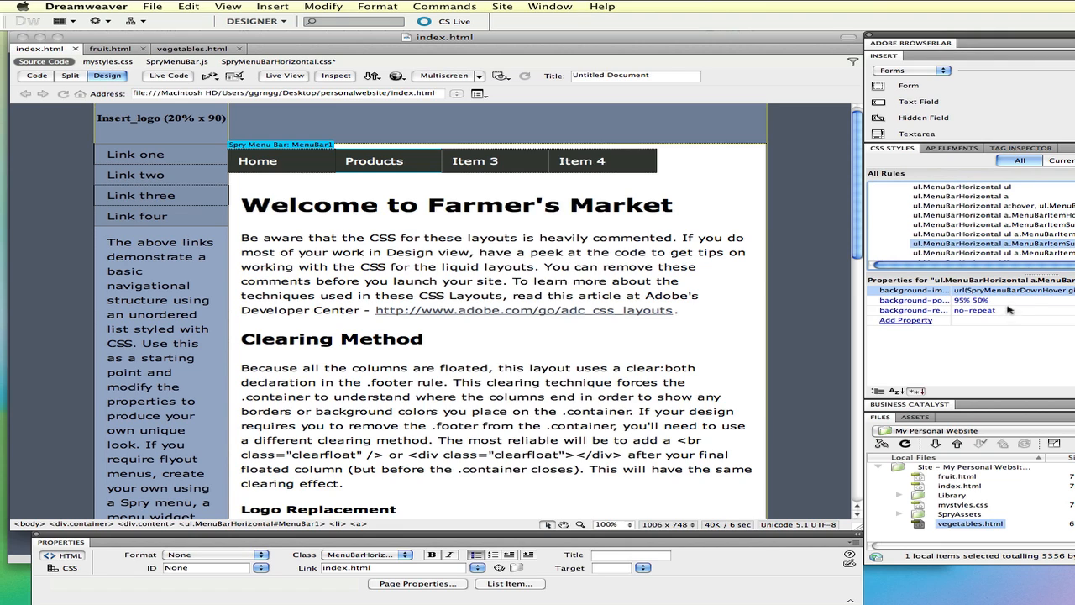
{"action": "left_click", "coordinate": [966, 252]}
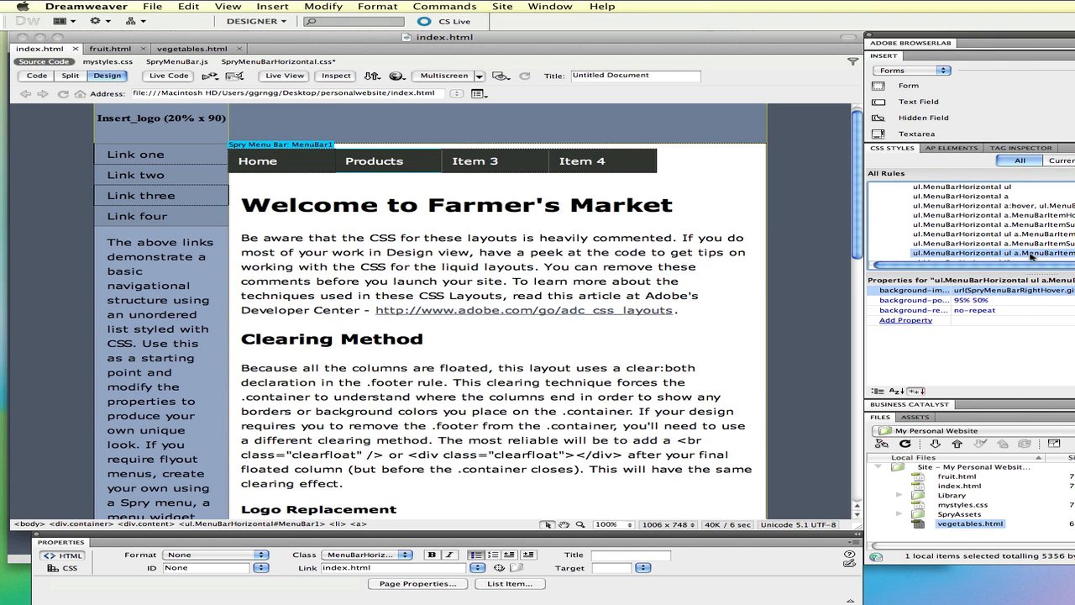
{"action": "mouse_move", "coordinate": [983, 316]}
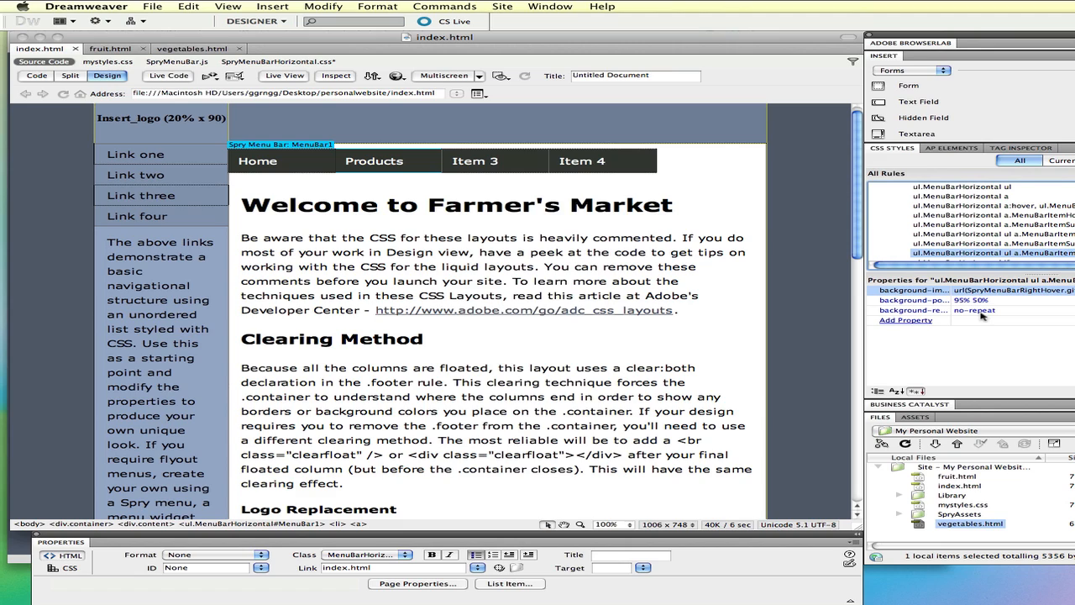
{"action": "mouse_move", "coordinate": [854, 210]}
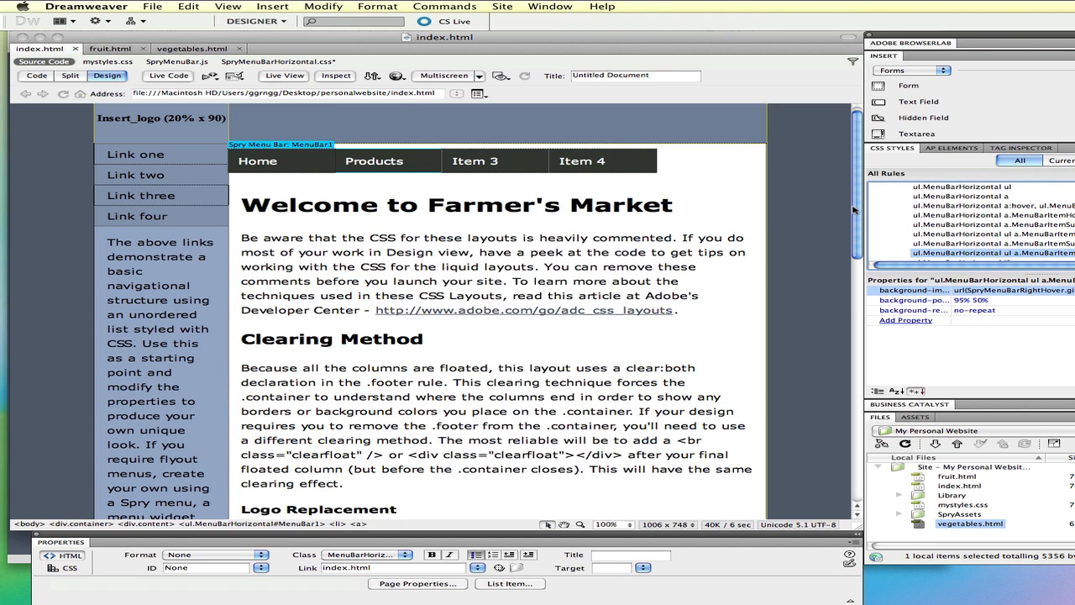
{"action": "mouse_move", "coordinate": [444, 104]}
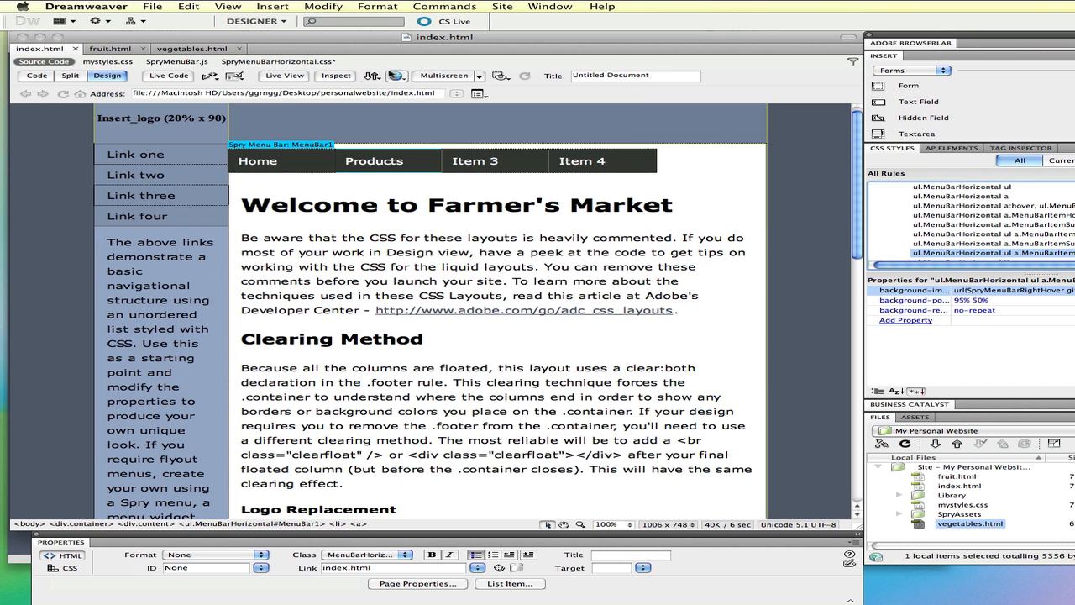
Step: Preview the page in Safari again, saving the modified stylesheet files first
{"action": "left_click", "coordinate": [284, 75]}
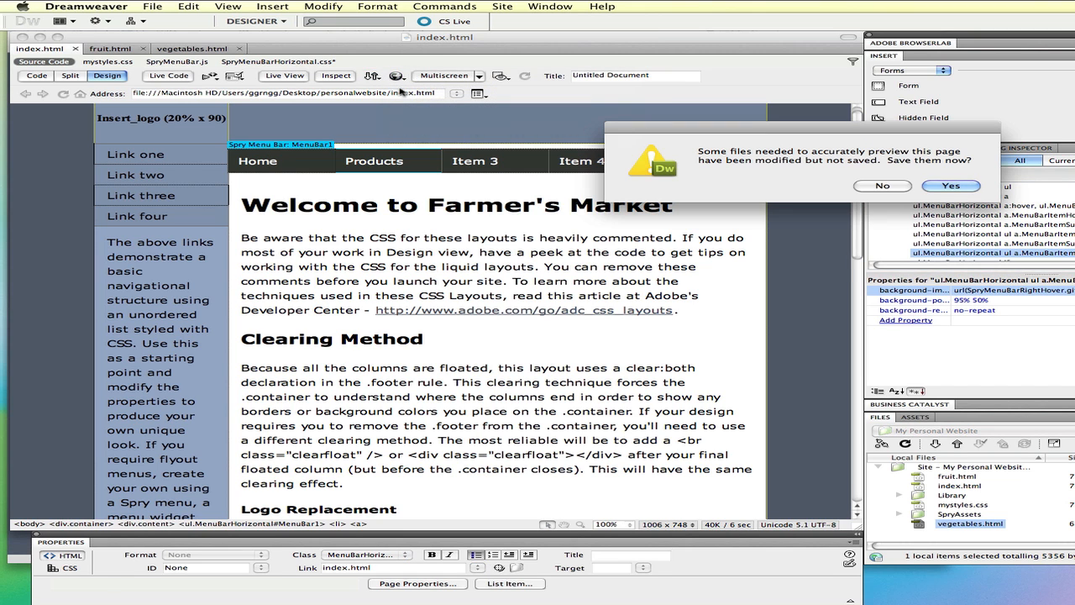
{"action": "left_click", "coordinate": [951, 185]}
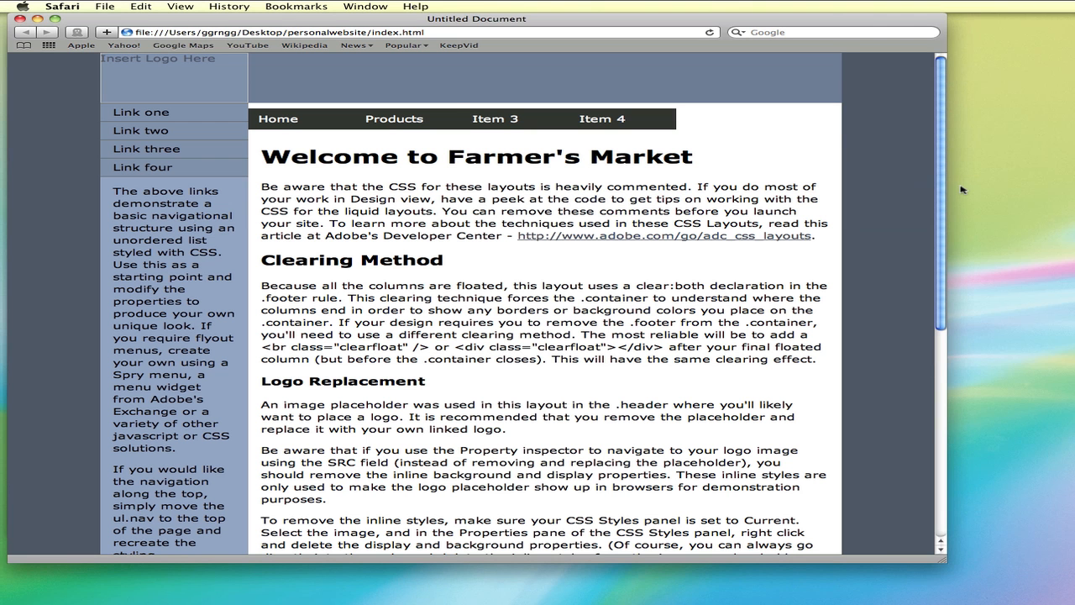
{"action": "left_click", "coordinate": [393, 117]}
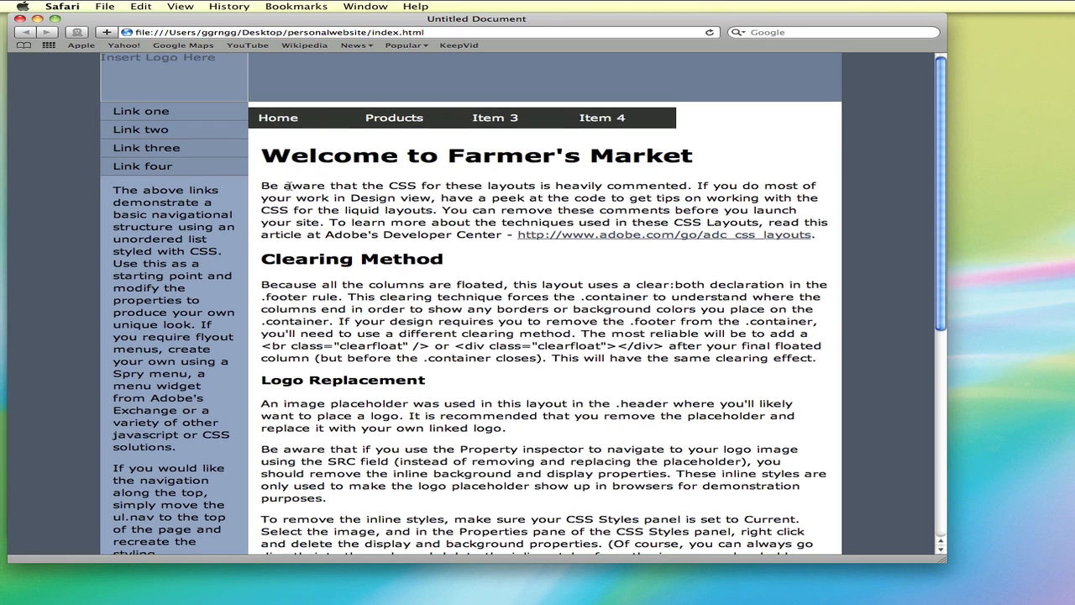
{"action": "scroll", "scroll_direction": "down", "scroll_amount": 3}
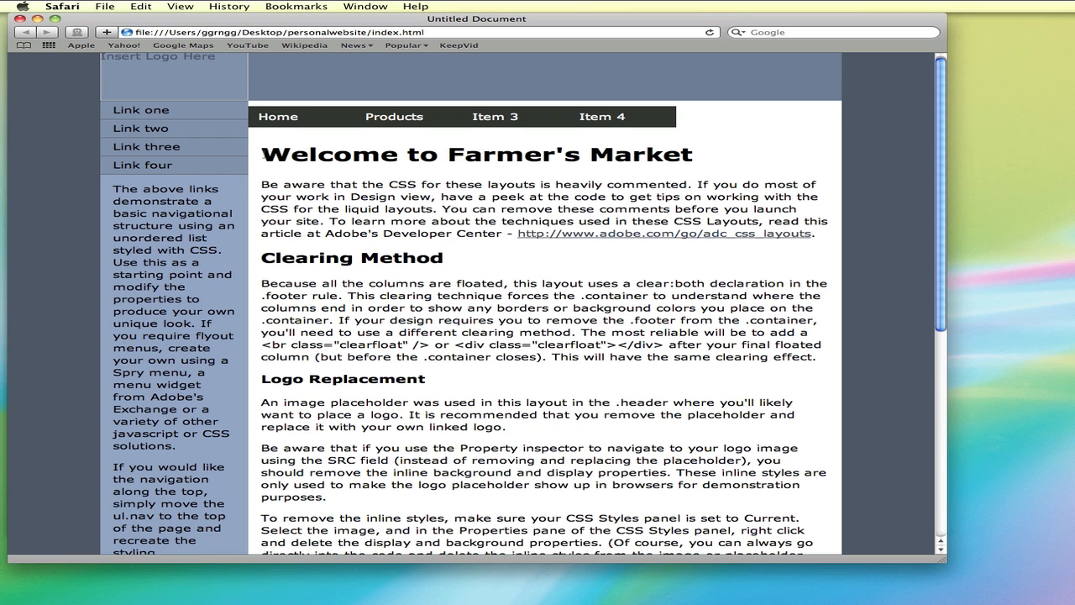